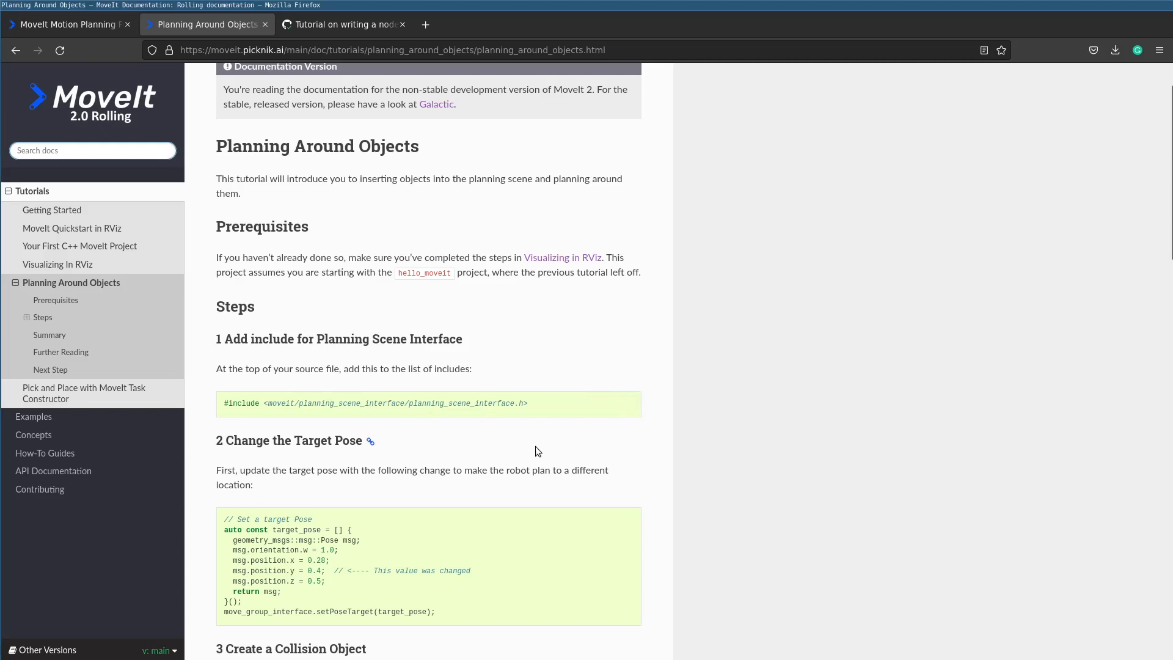
pyautogui.moveTo(501, 484)
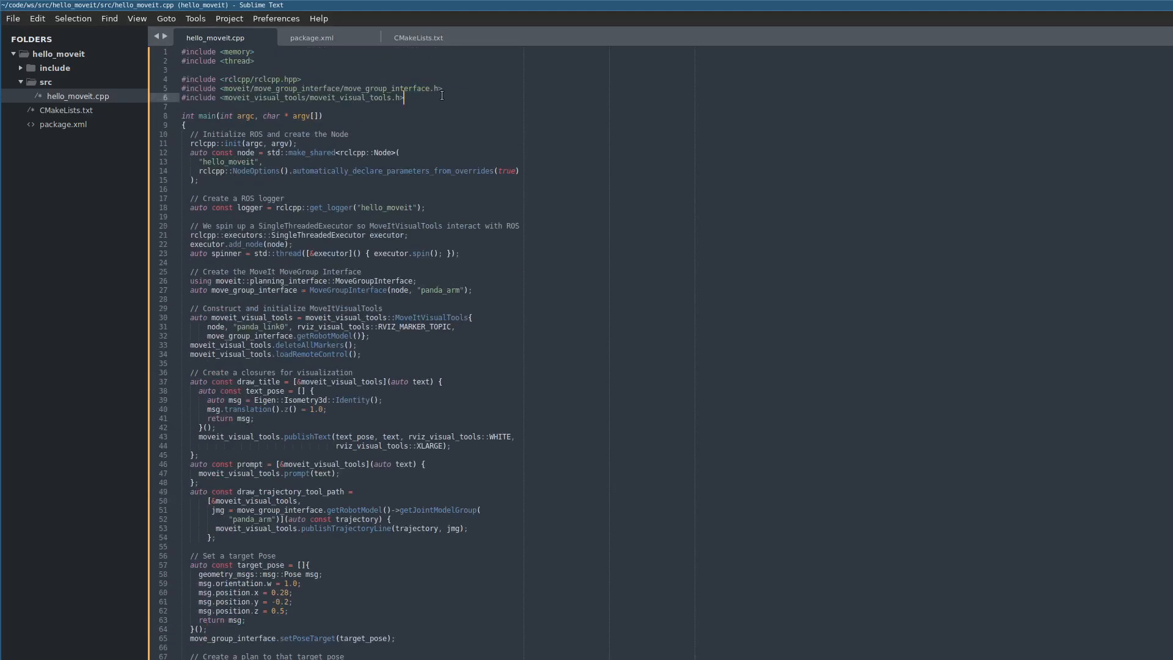
# - Add #include <moveit/planning_scene_interface/planning_scene_interface.h> below the existing includes
pyautogui.write('#include <moveit/planning_scene_interface/planning_scene_interface.h>')
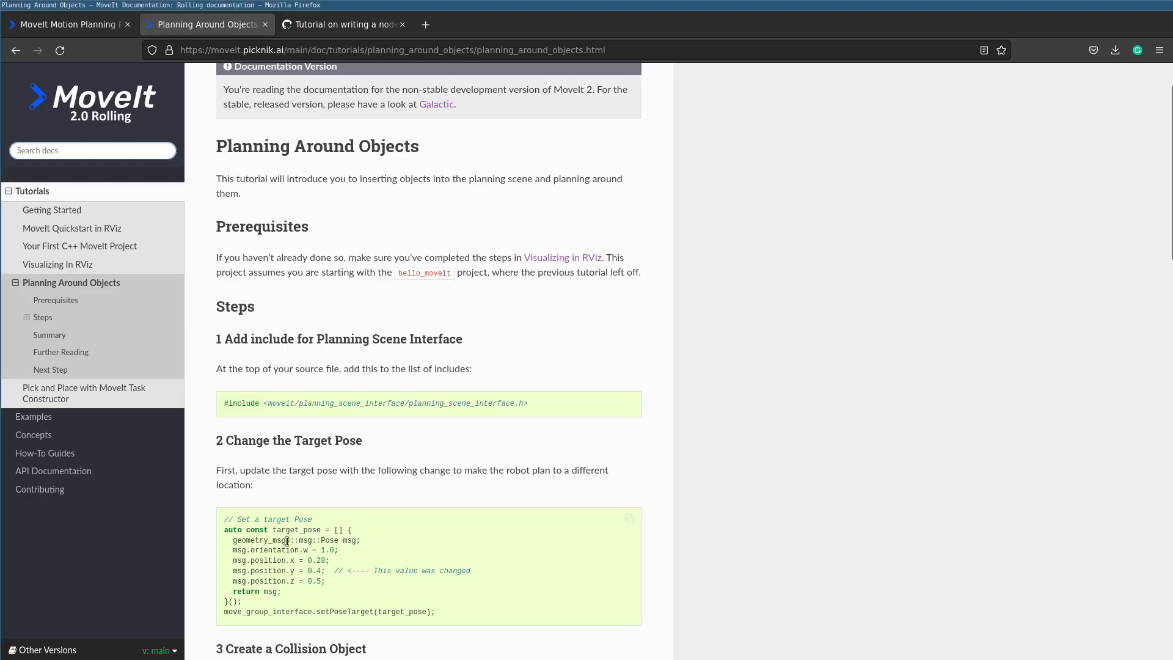
# - Locate the tutorial's changed target pose and take the new y value 0.4
pyautogui.scroll(-3)
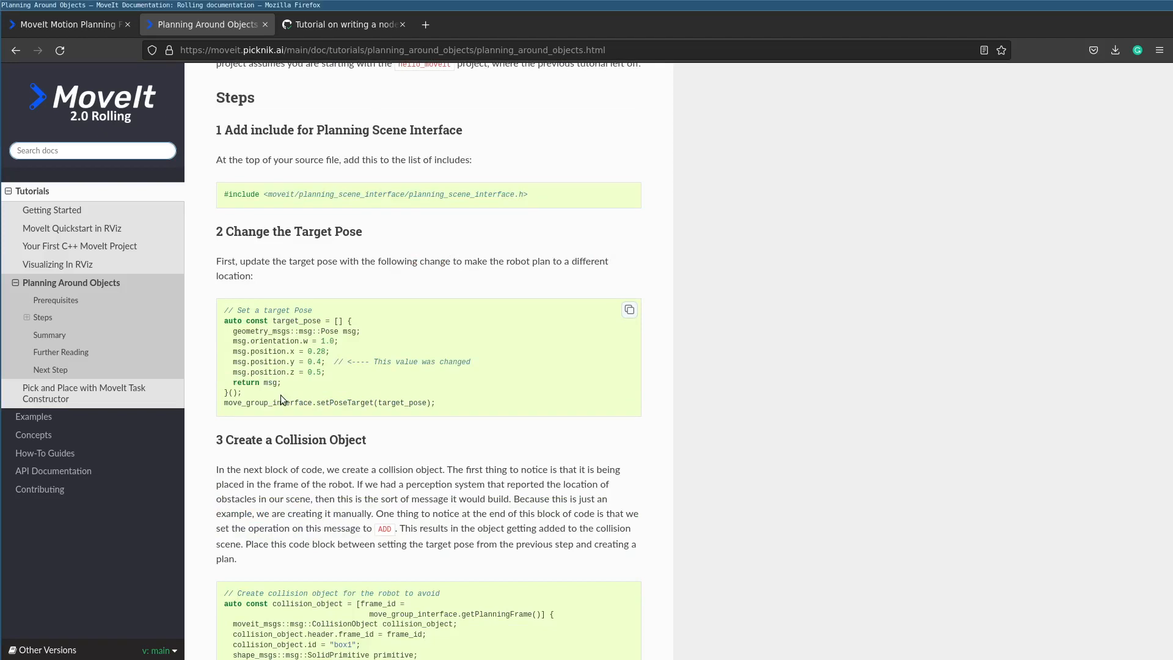
pyautogui.moveTo(308, 362)
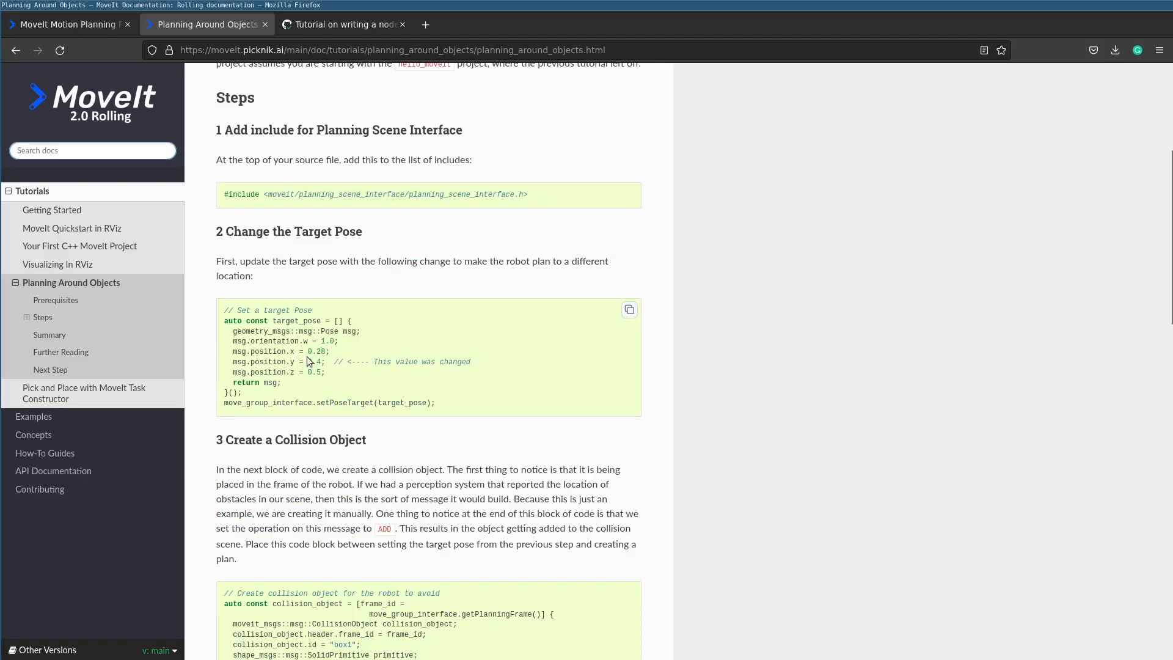
pyautogui.doubleClick(315, 362)
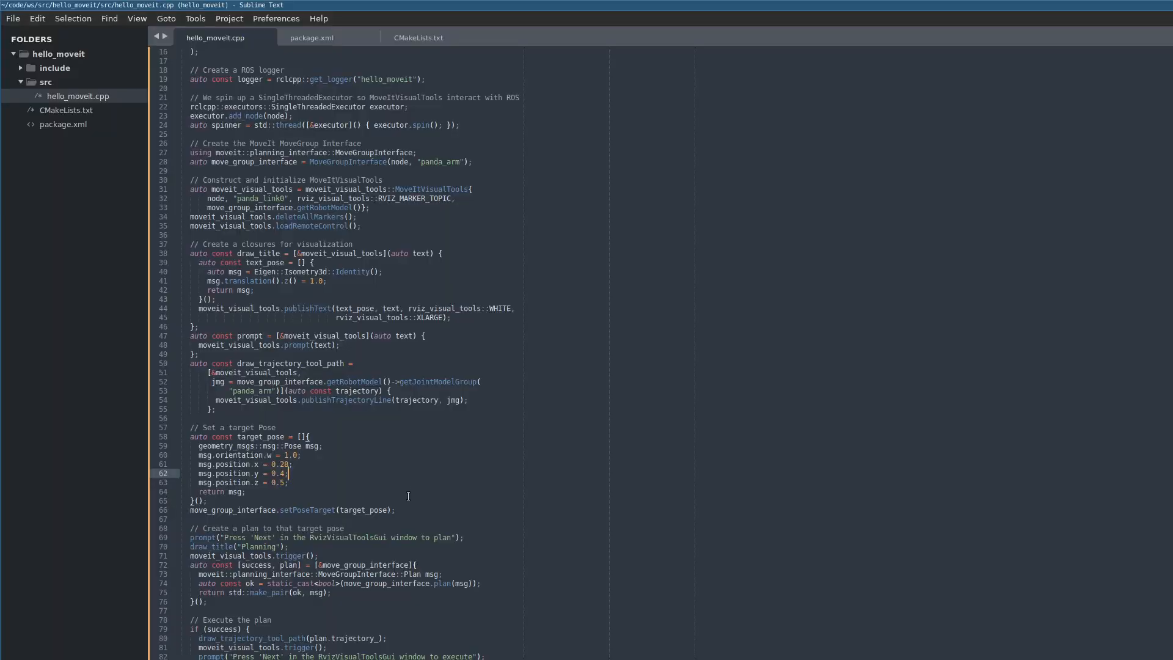
# - Insert the collision-object block defining box1's size, pose and add operation below setPoseTarget
pyautogui.click(394, 510)
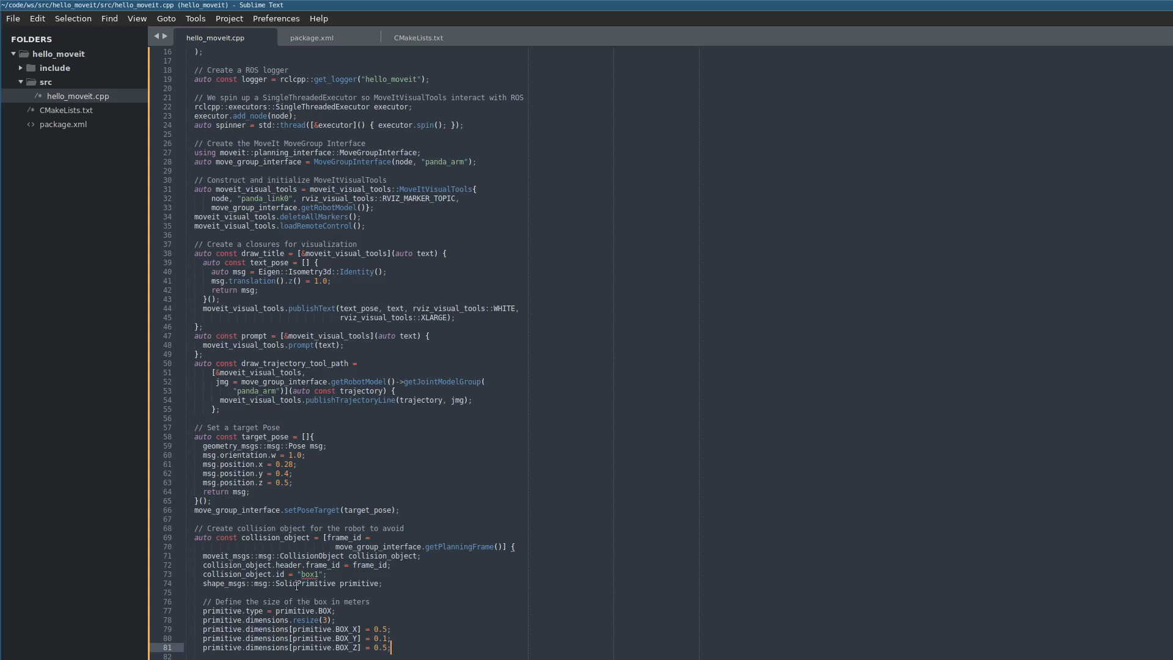
pyautogui.click(374, 583)
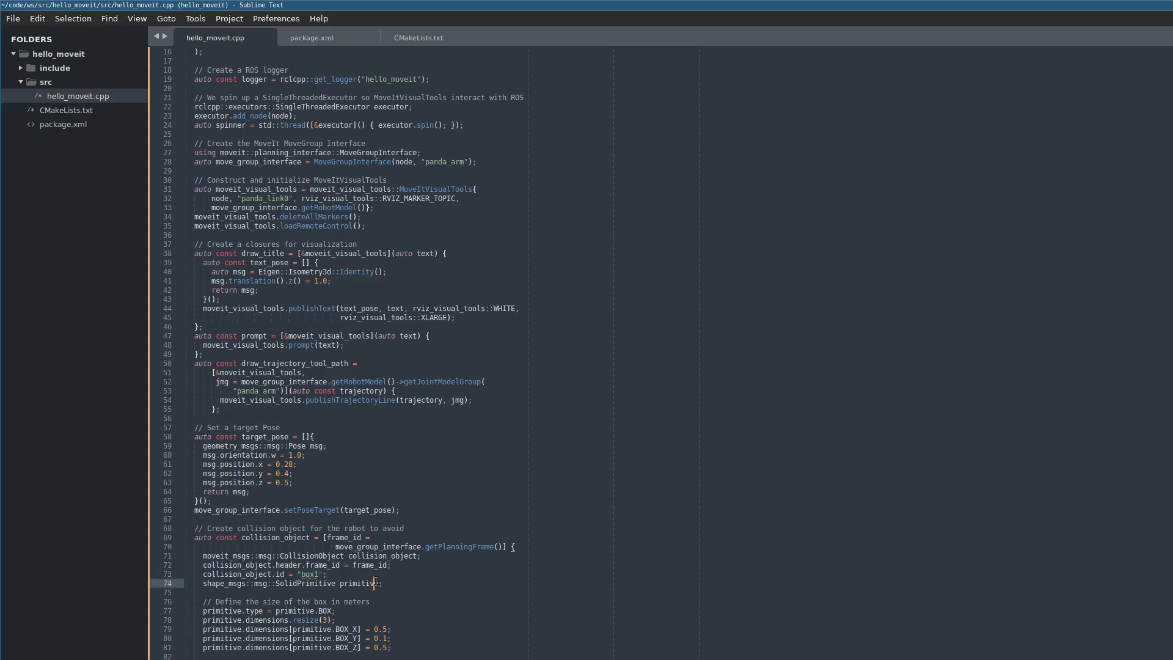
pyautogui.doubleClick(274, 538)
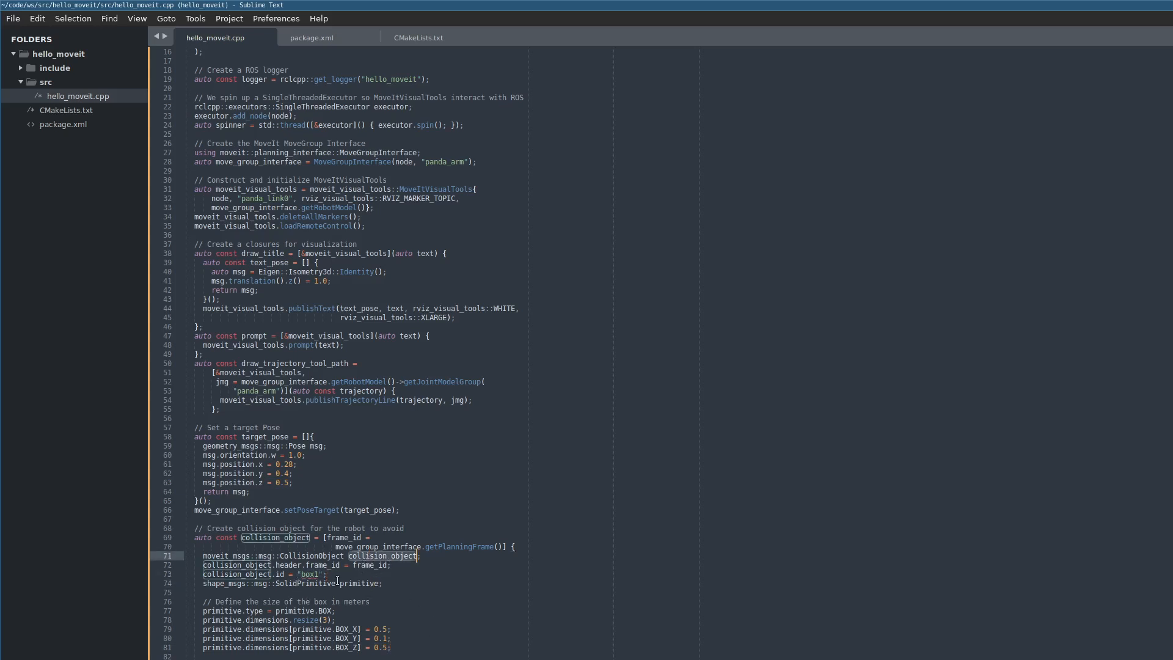
pyautogui.moveTo(387, 565)
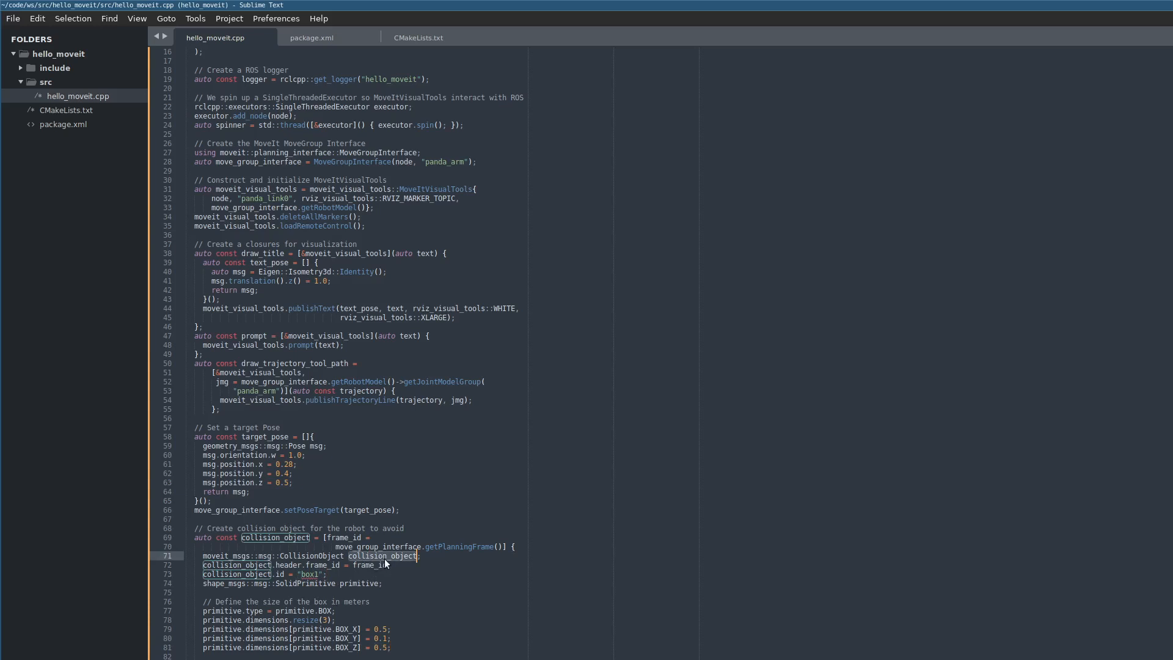
pyautogui.moveTo(387, 547)
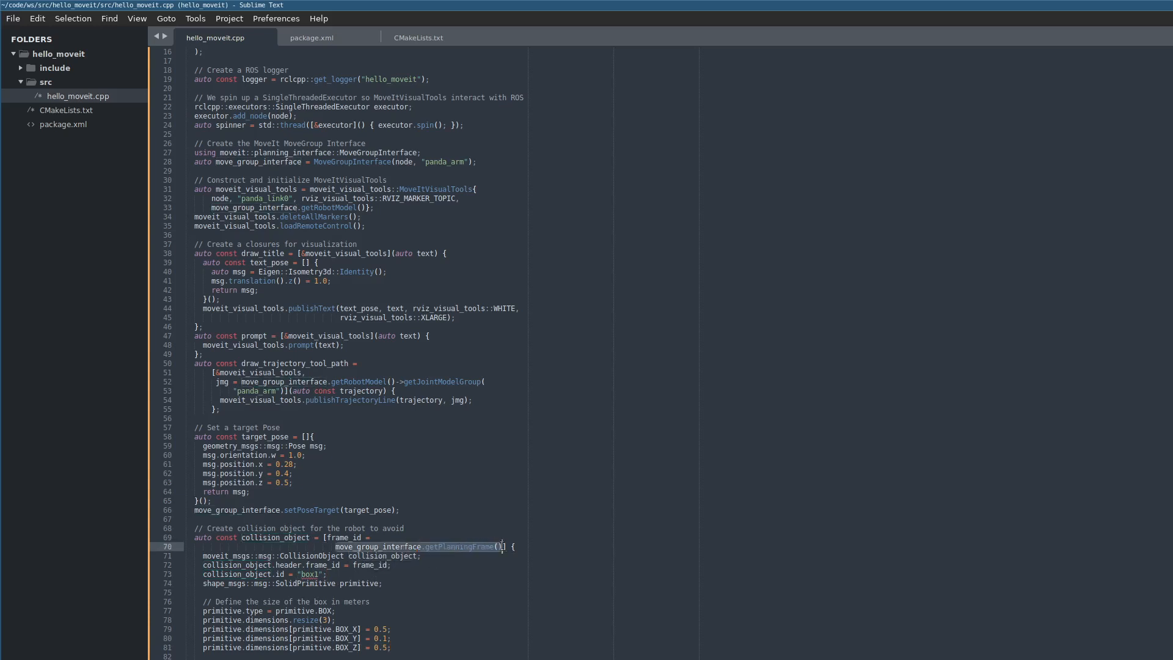
pyautogui.moveTo(420, 574)
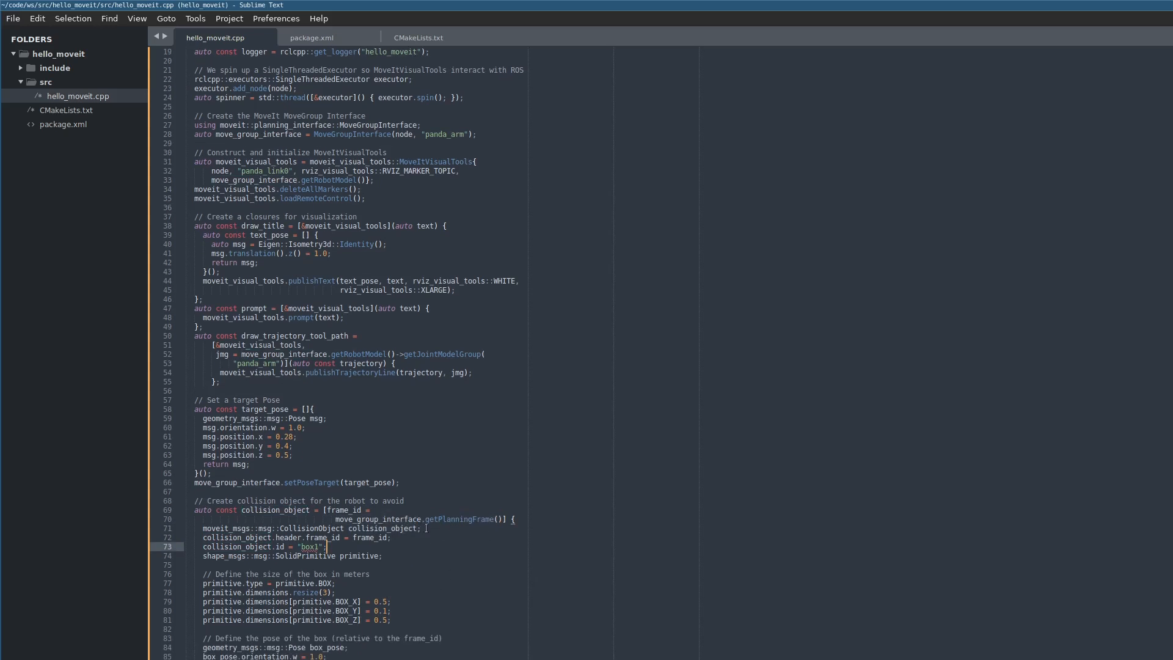
pyautogui.scroll(-3)
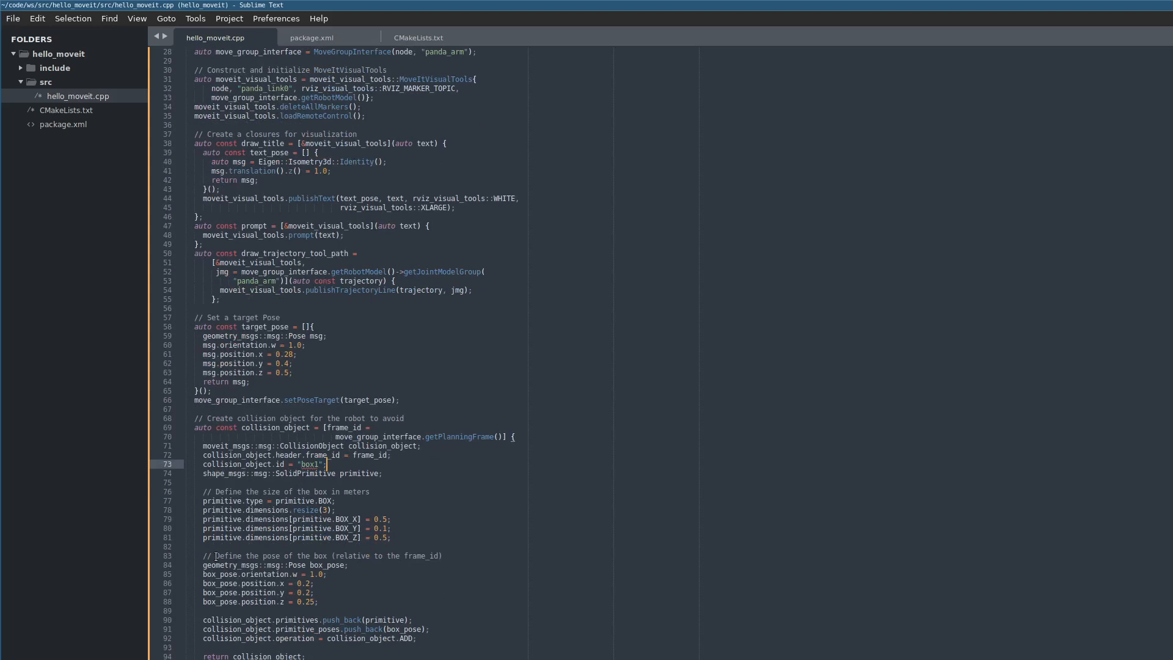
pyautogui.click(312, 583)
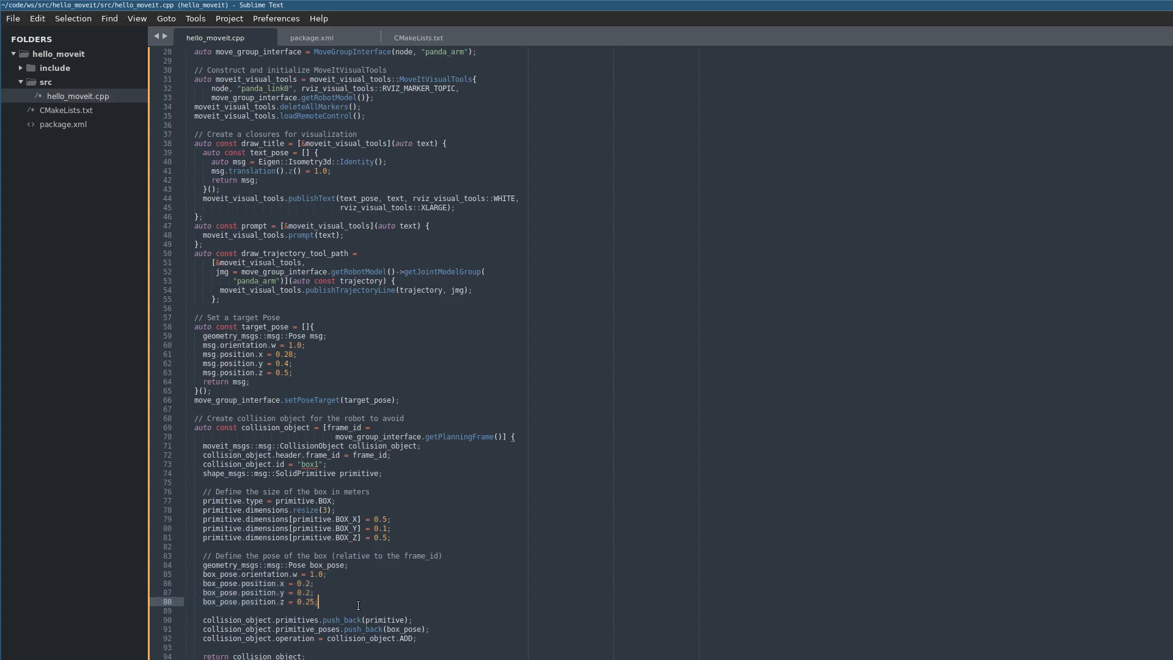
pyautogui.scroll(-3)
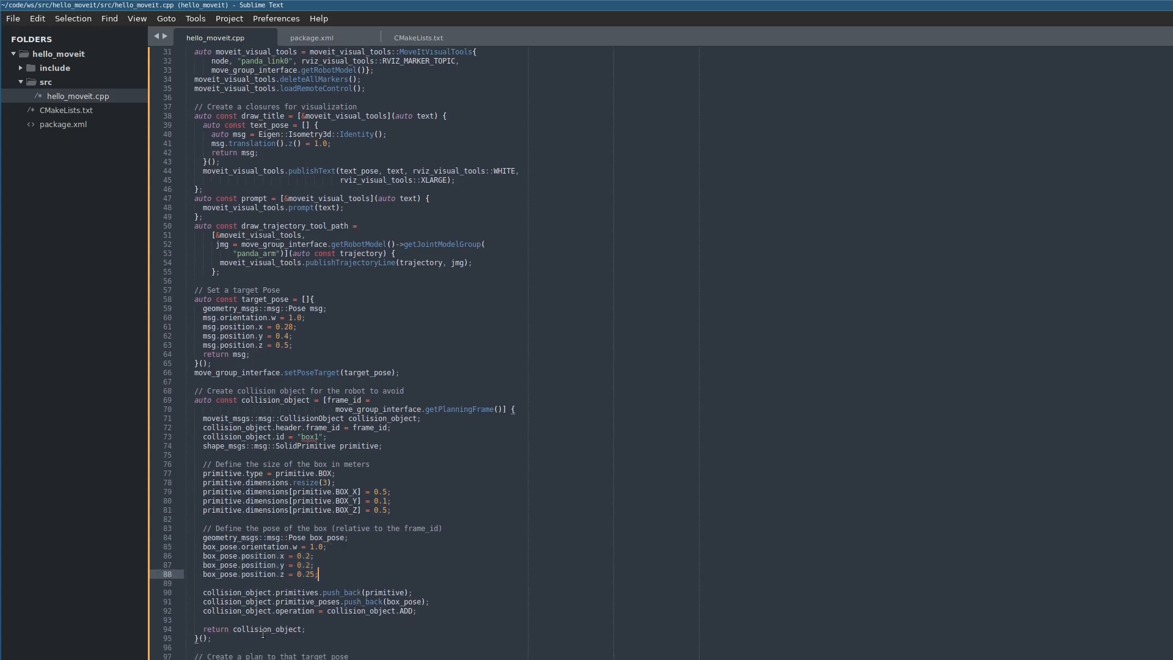
pyautogui.scroll(-3)
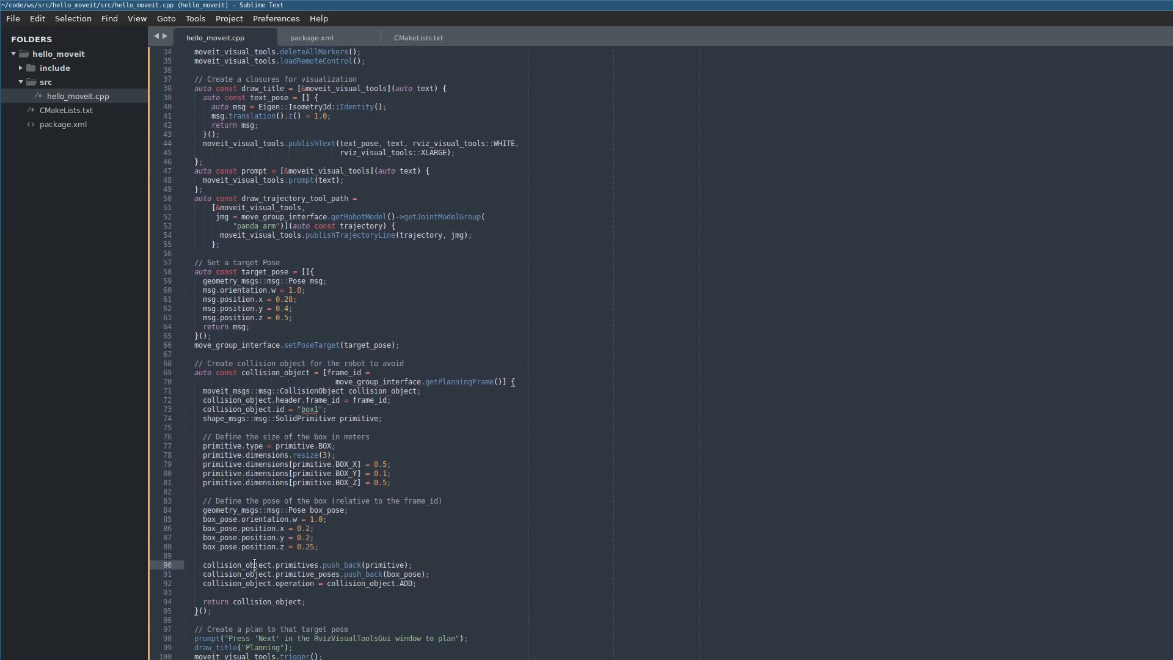
pyautogui.doubleClick(237, 565)
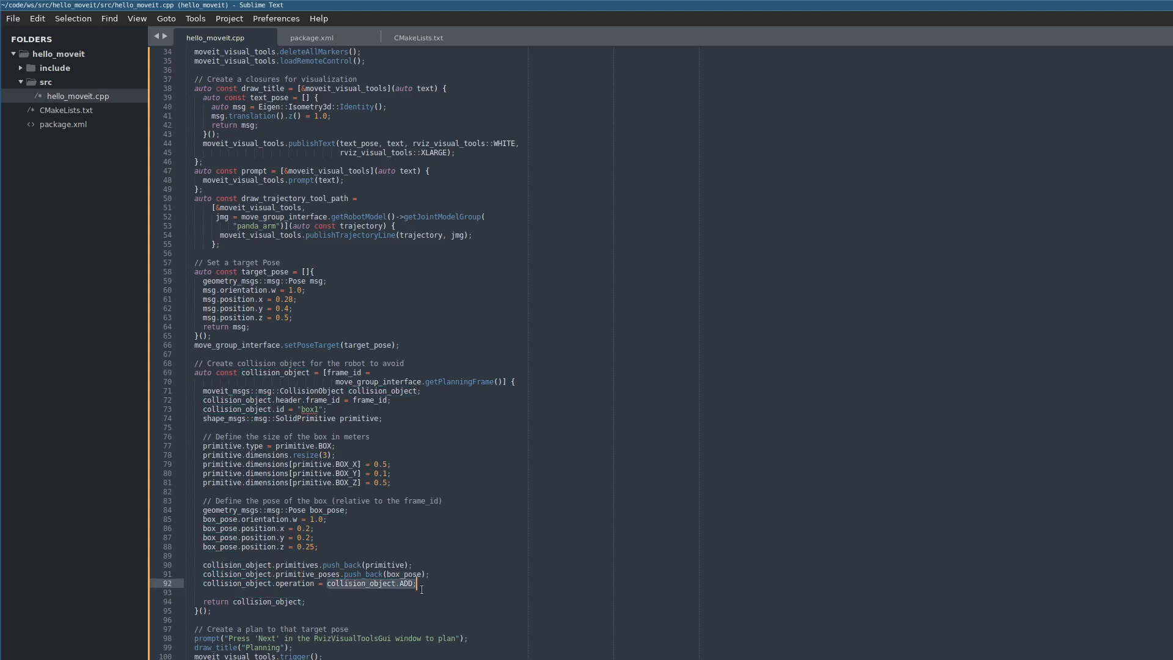
pyautogui.moveTo(392, 602)
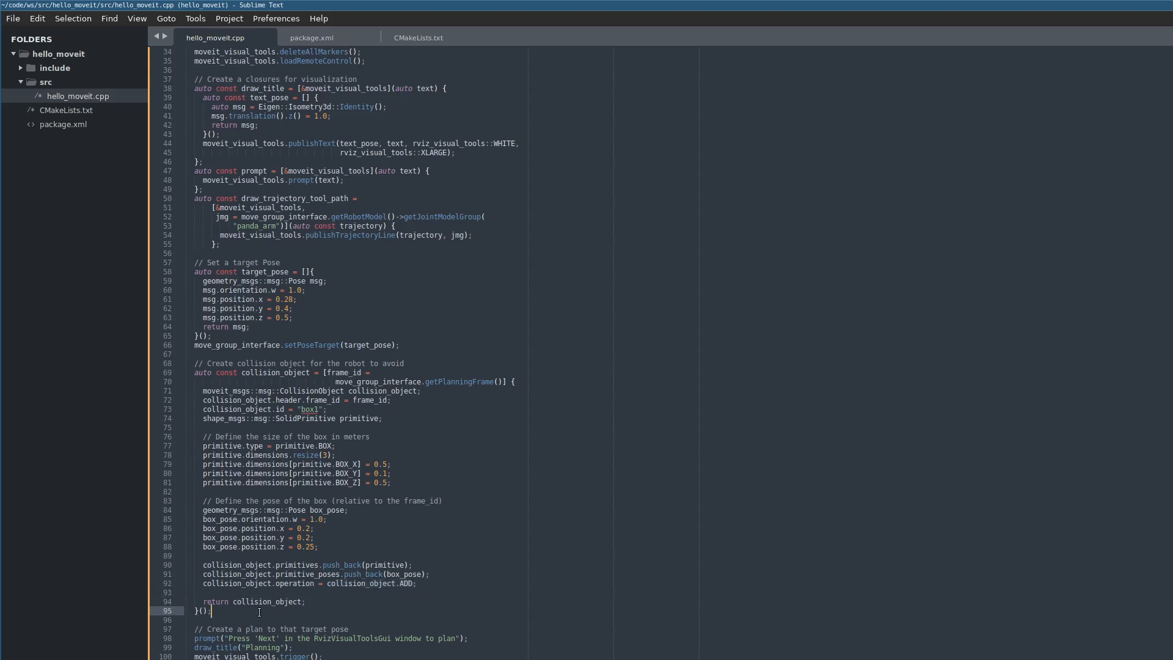
pyautogui.doubleClick(275, 373)
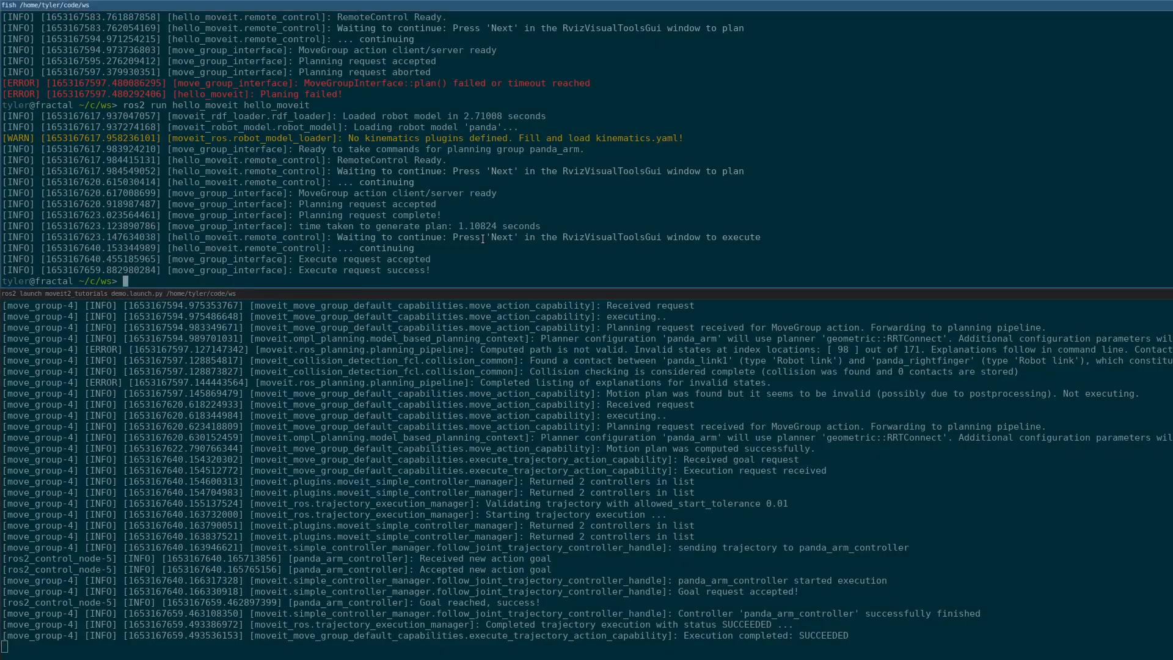
# - Rebuild with 'colcon build --mixin debug ccache', then run 'ros2 run hello_moveit hello_moveit'
pyautogui.write('colcon build --mixin debug ccache')
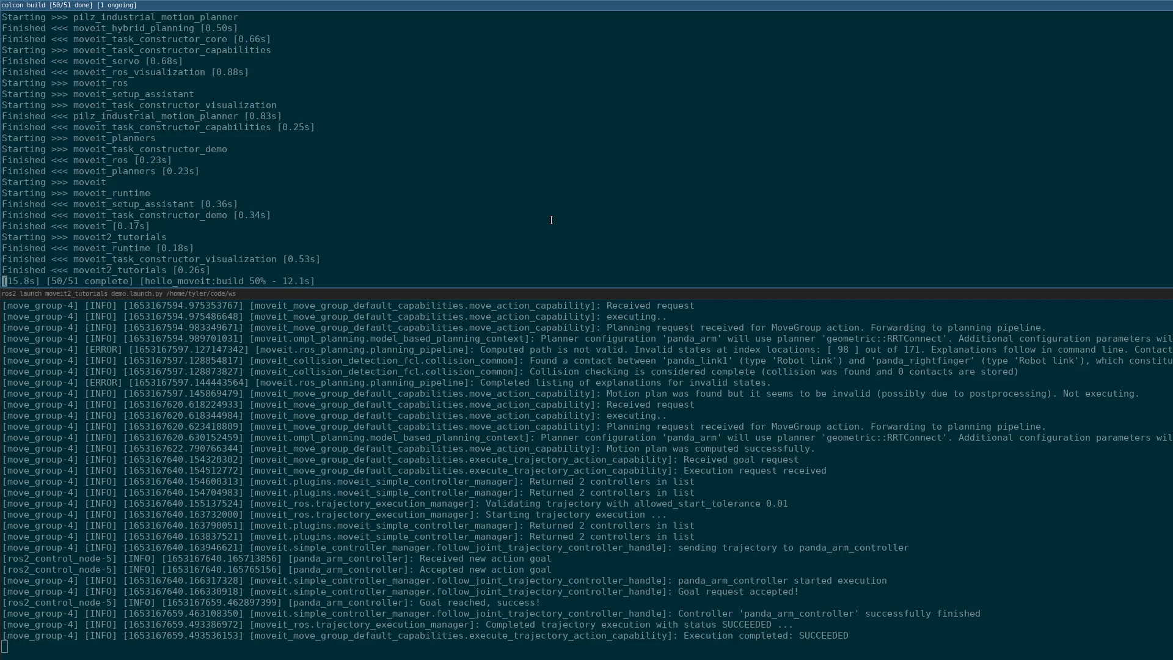
pyautogui.moveTo(905, 259)
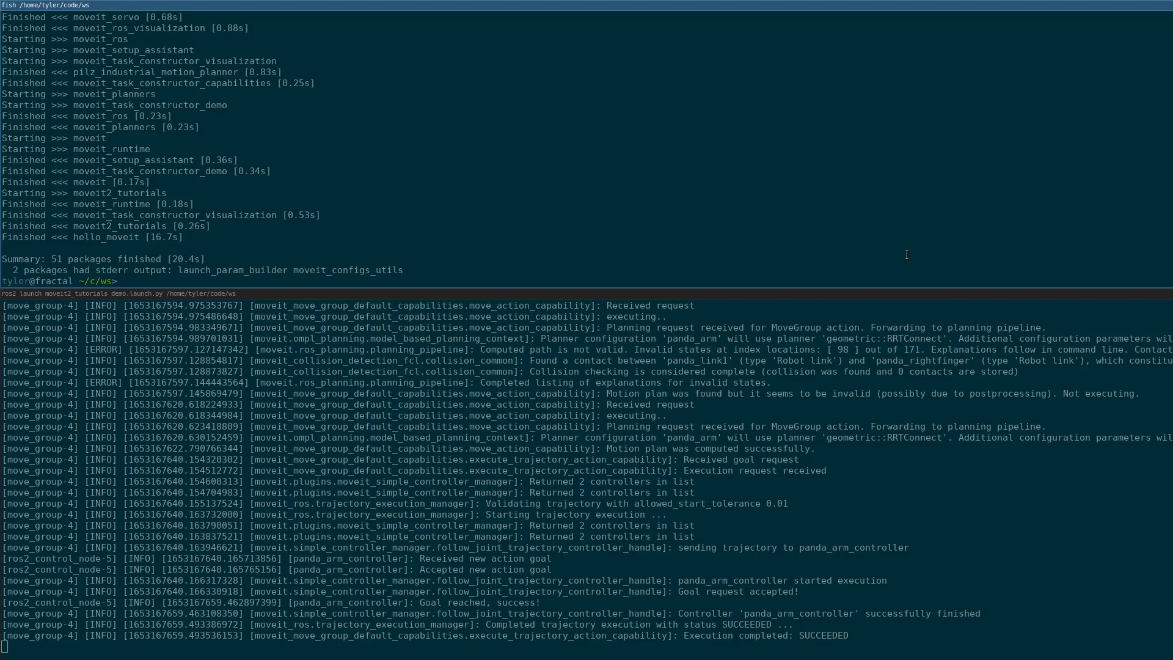
pyautogui.write('ros2 run hello_moveit hello_moveit')
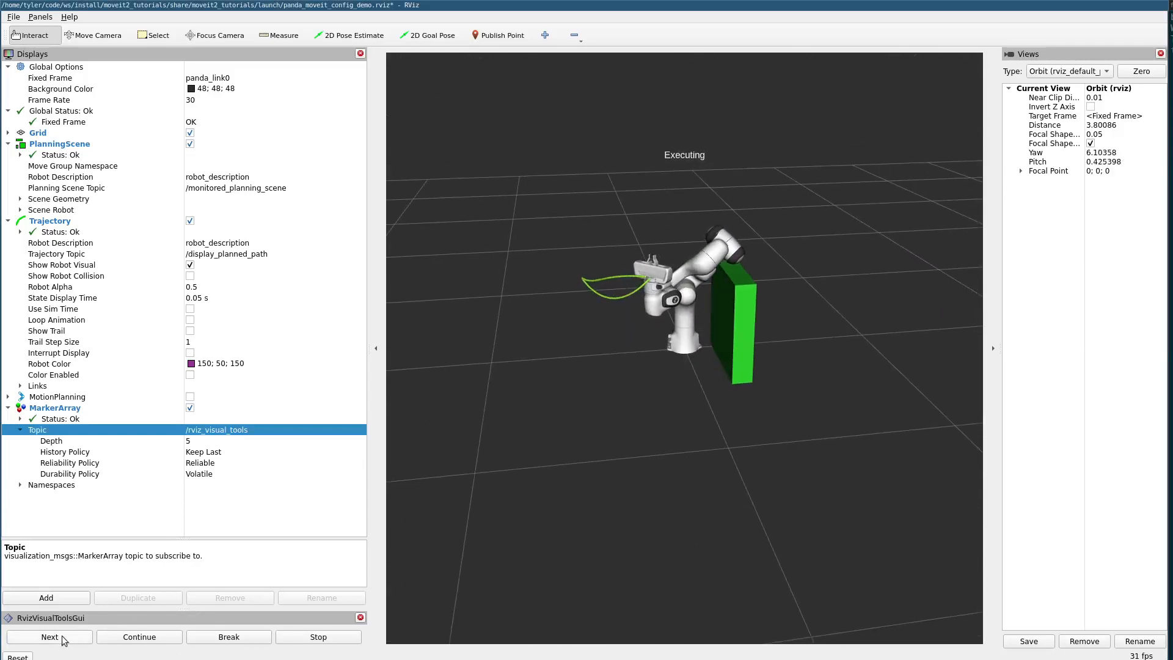
# - Advance the demo to planning and watch it fail against the green collision box
pyautogui.click(49, 637)
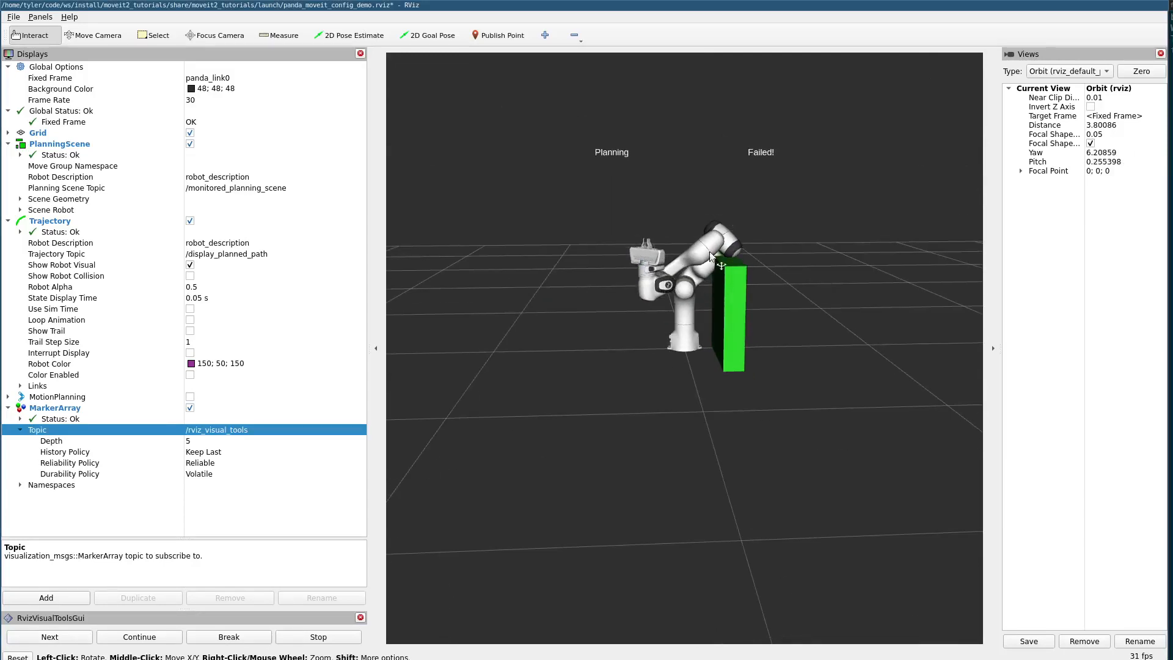
pyautogui.moveTo(711, 258); pyautogui.dragTo(558, 404)
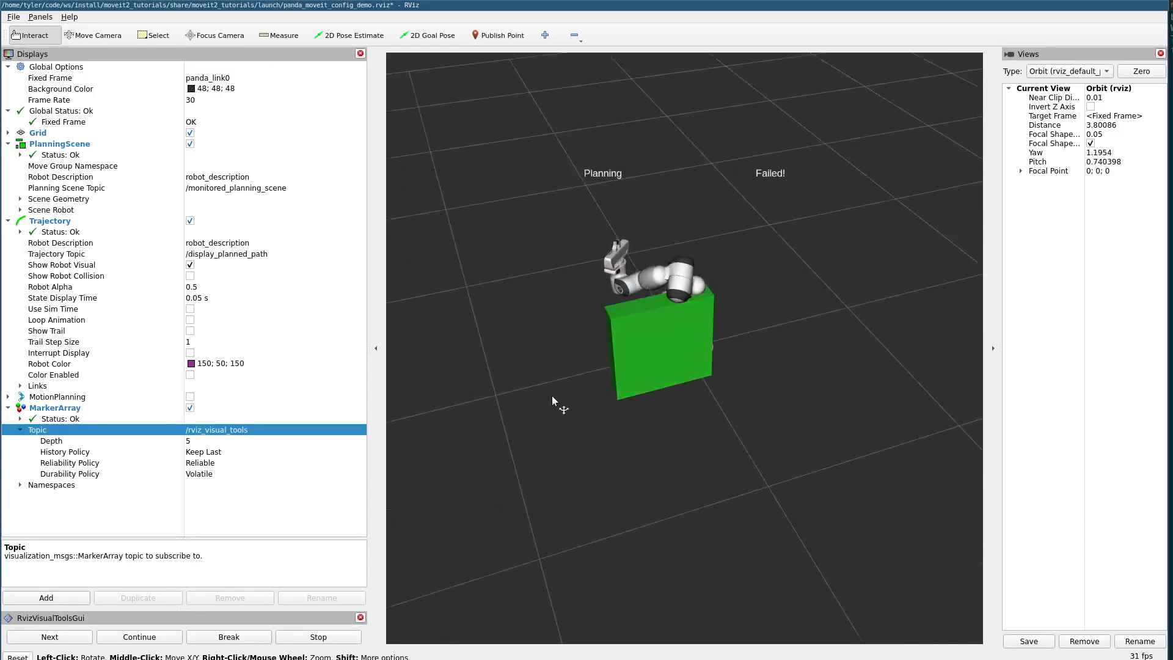
pyautogui.moveTo(554, 401); pyautogui.dragTo(689, 416)
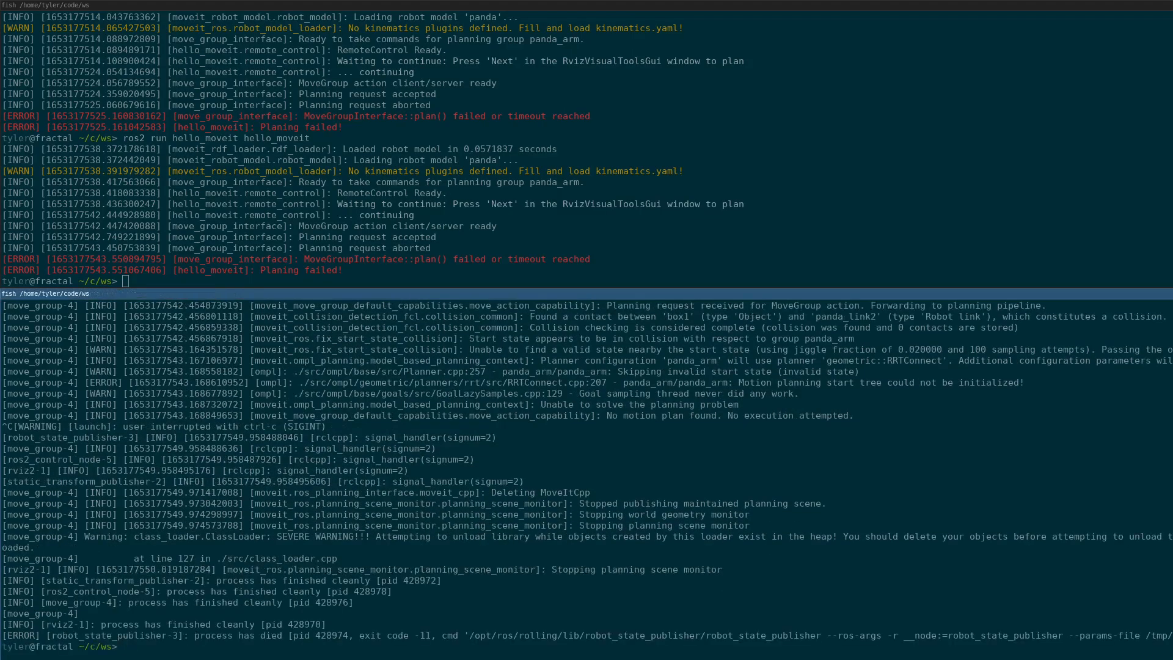
# - Relaunch the demo with 'ros2 launch moveit2_tutorials demo.launch.py'
pyautogui.write('ros2 launch moveit2_tutorials demo.launch.py')
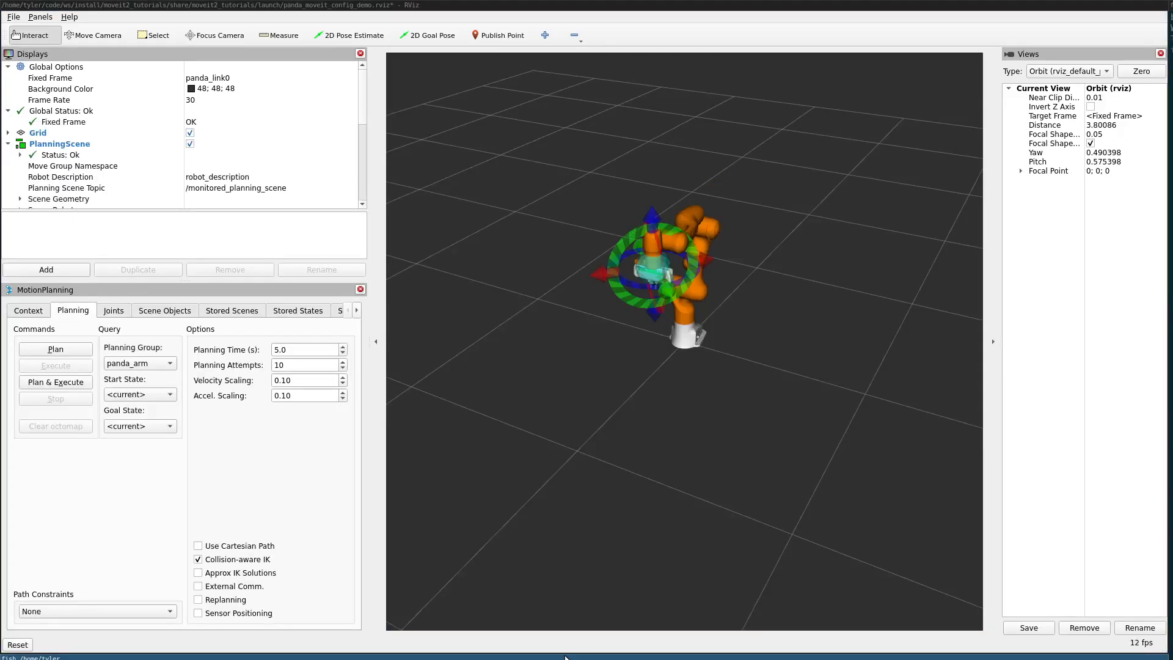
pyautogui.moveTo(405, 478)
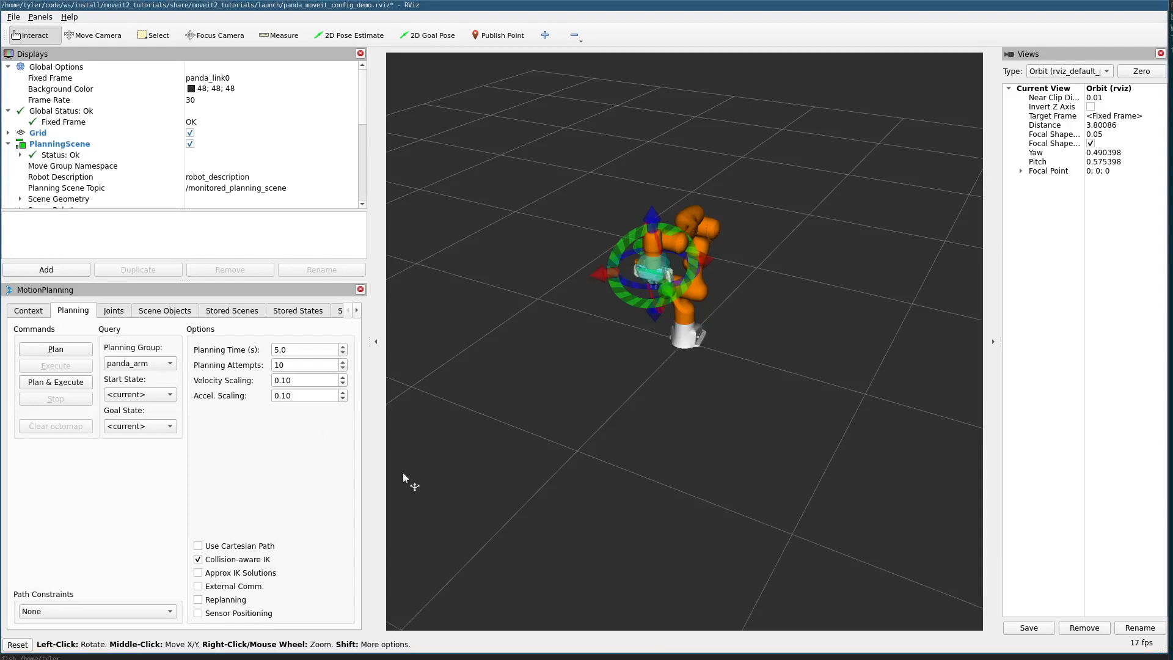
pyautogui.moveTo(25, 279)
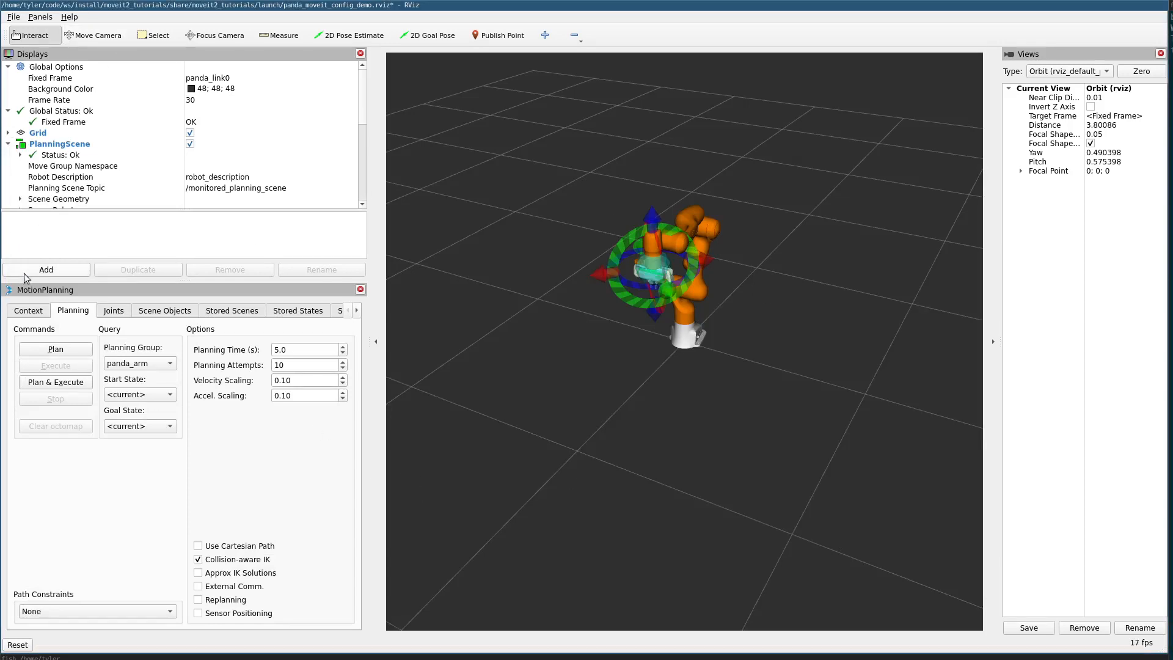
# - Add a MarkerArray display listening to the /rviz_visual_tools topic
pyautogui.click(46, 269)
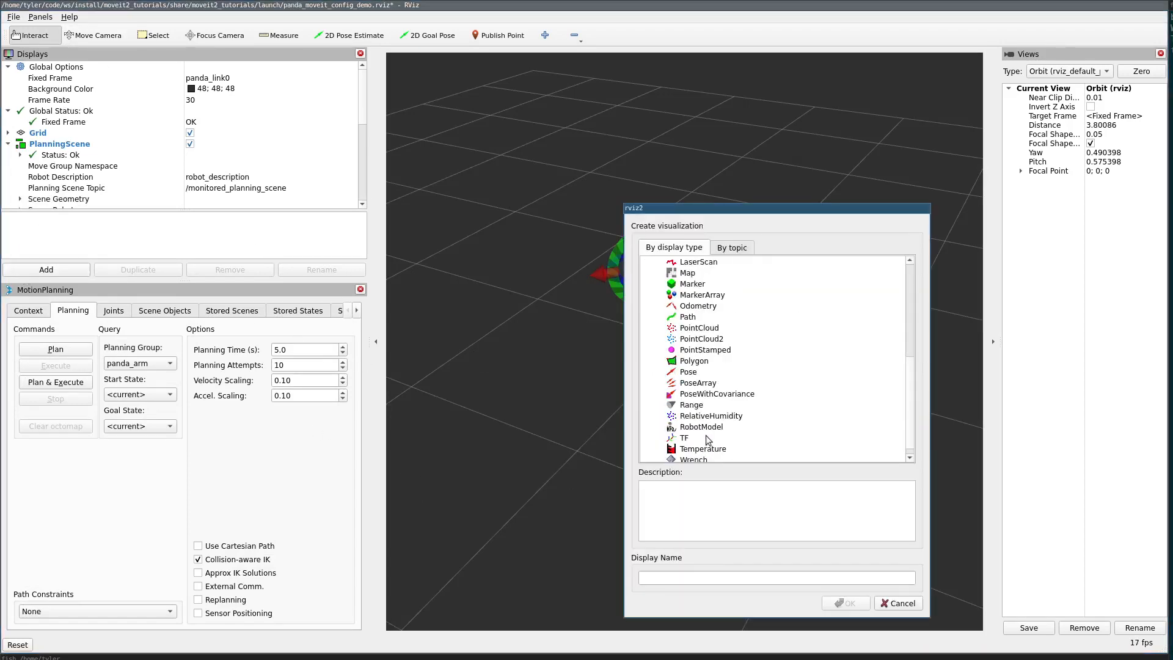
pyautogui.moveTo(709, 462)
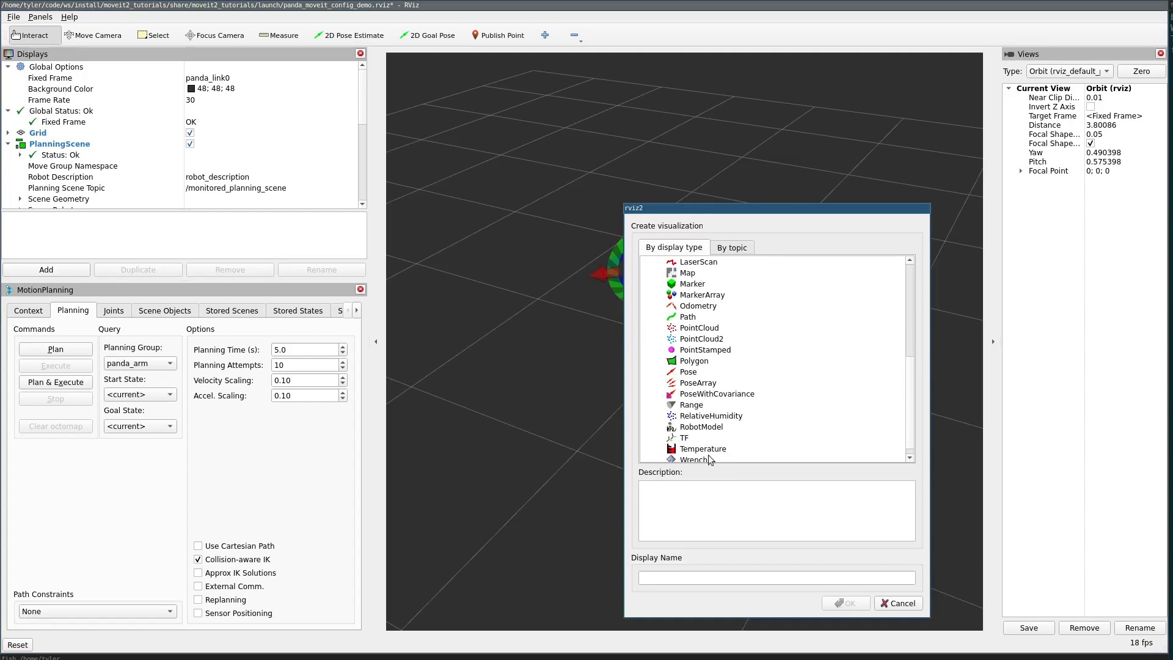
pyautogui.click(899, 604)
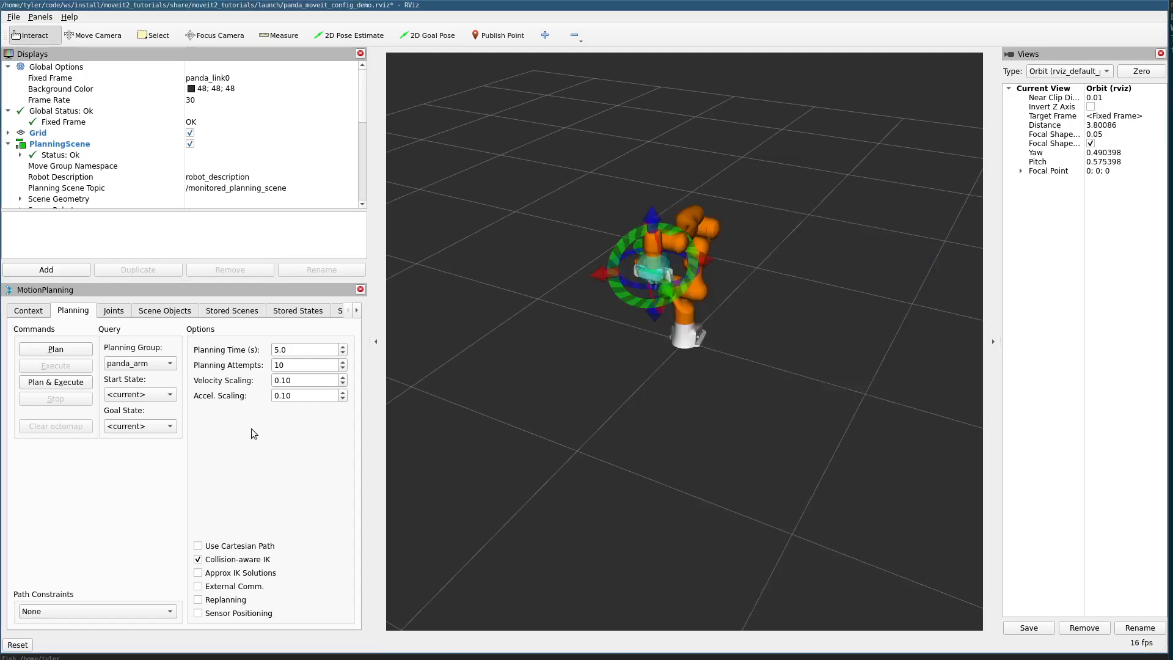
pyautogui.moveTo(308, 136)
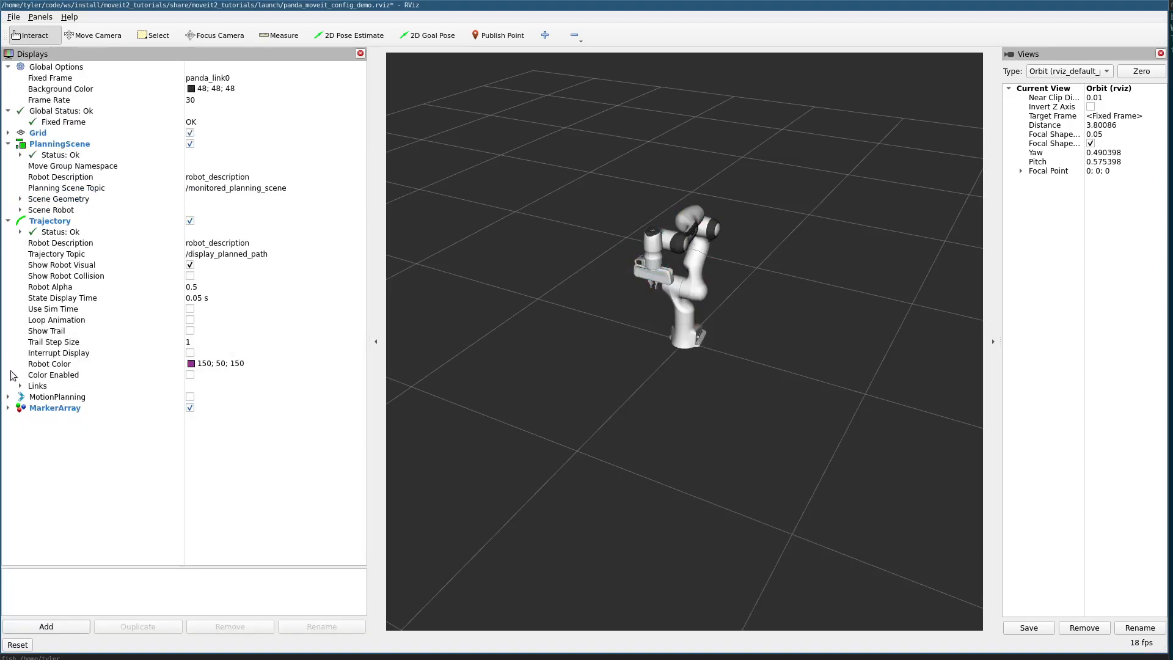
pyautogui.click(7, 408)
pyautogui.write('/')
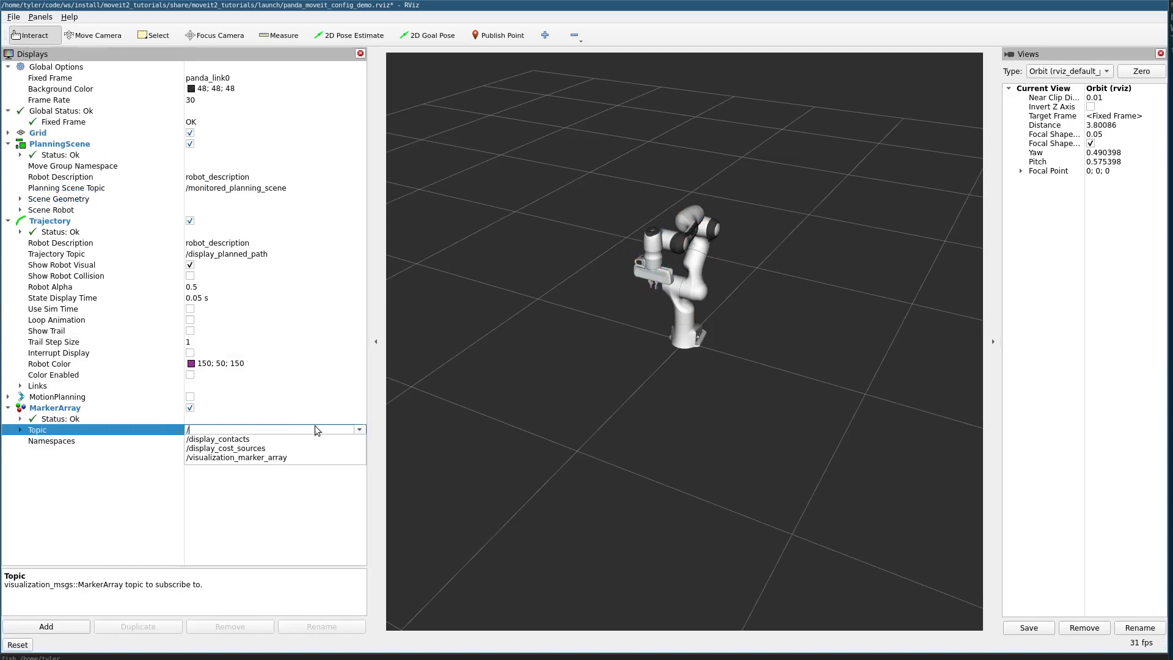
pyautogui.write('rviz_visual_tools')
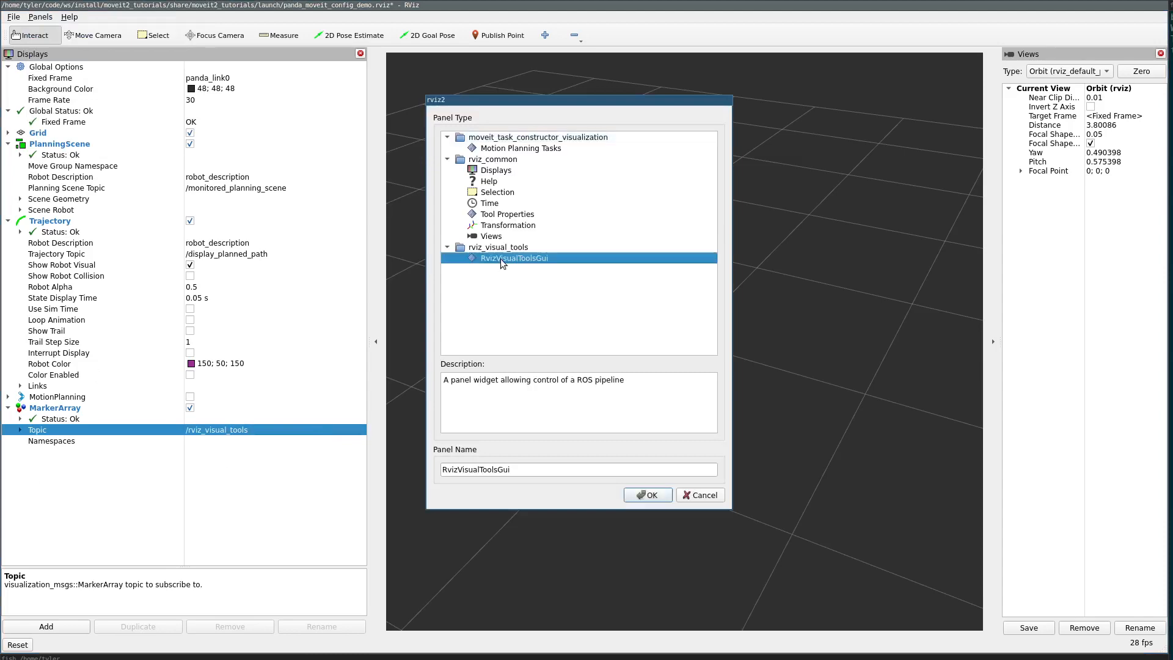
# - Add an RvizVisualToolsGui panel to the RViz window
pyautogui.click(648, 495)
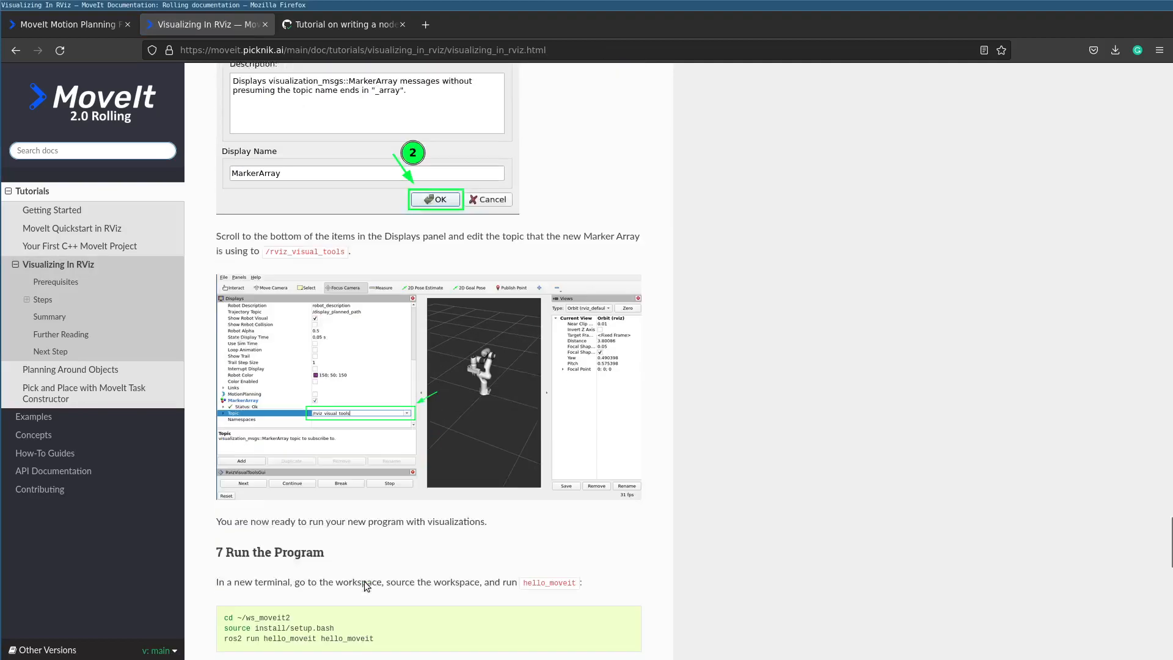
# - Move from Visualizing in RViz to the Planning Around Objects tutorial page
pyautogui.scroll(-3)
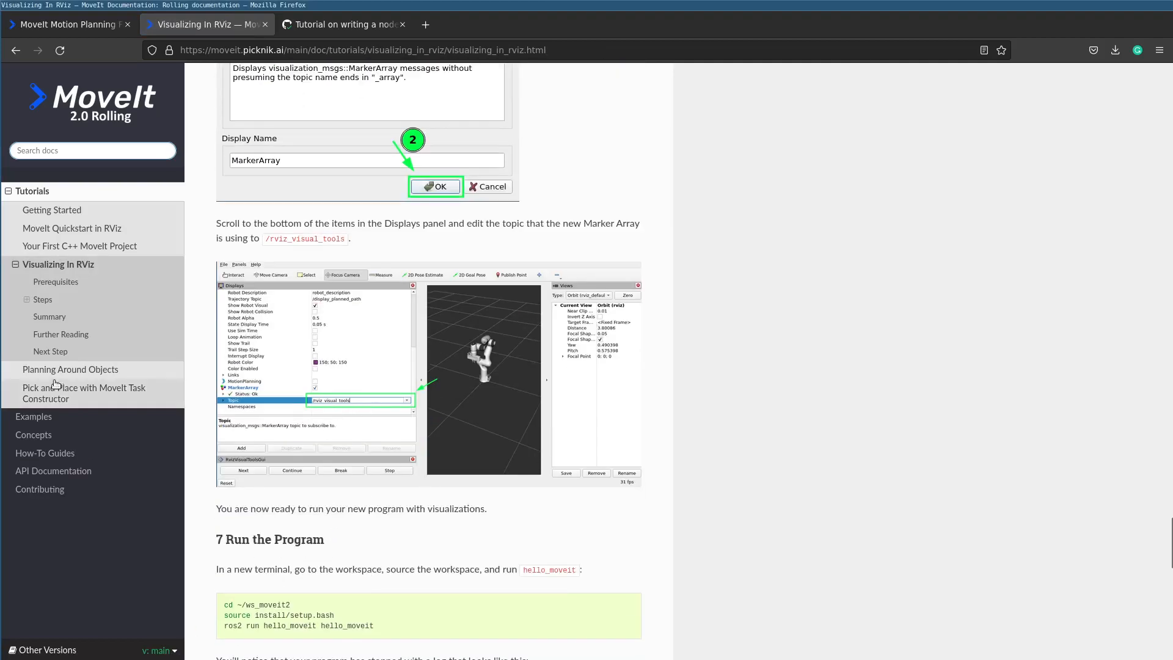
pyautogui.click(69, 370)
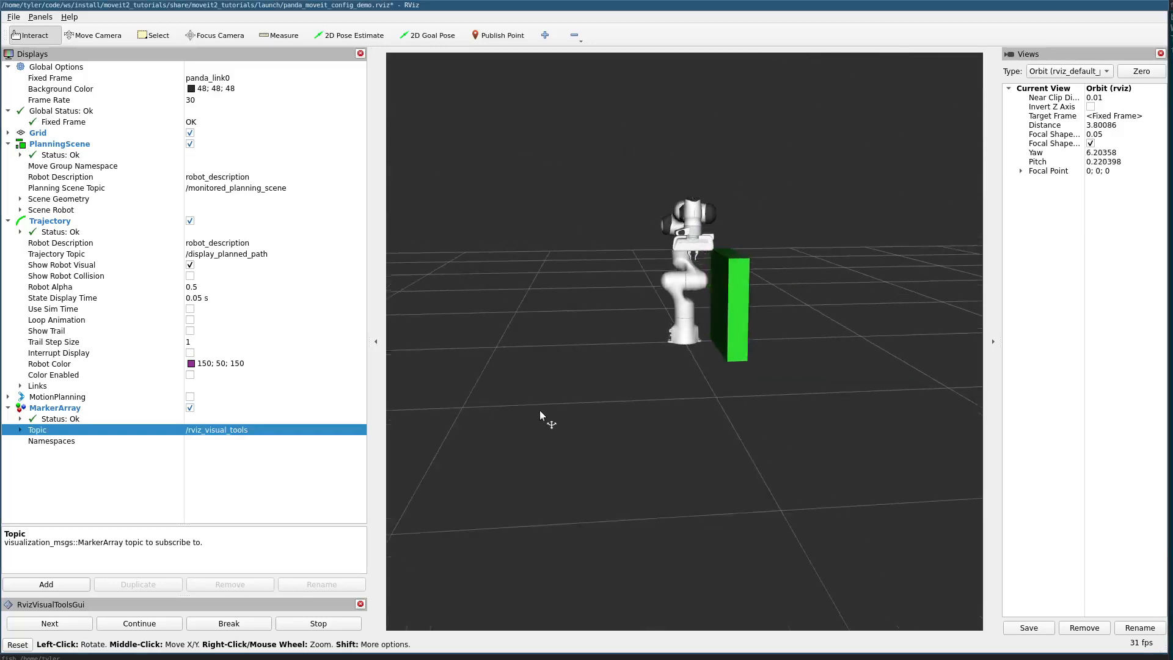
# - Inspect the planned path curving around the green box, then advance the demo
pyautogui.moveTo(542, 416); pyautogui.dragTo(588, 449)
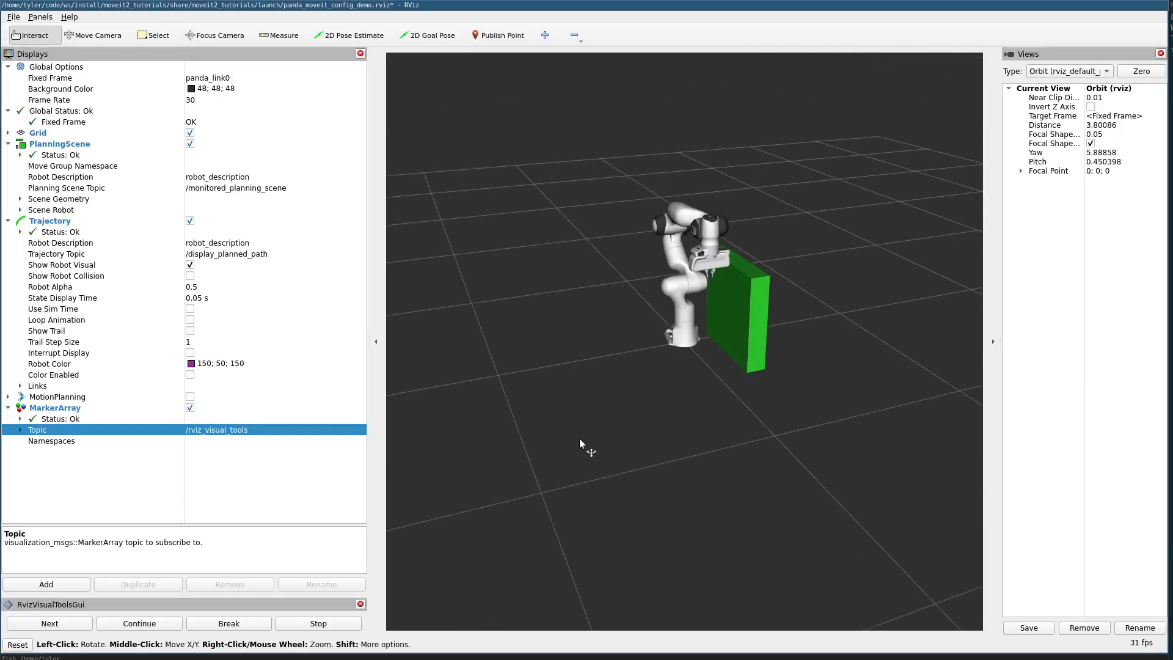
pyautogui.moveTo(584, 445); pyautogui.dragTo(917, 418)
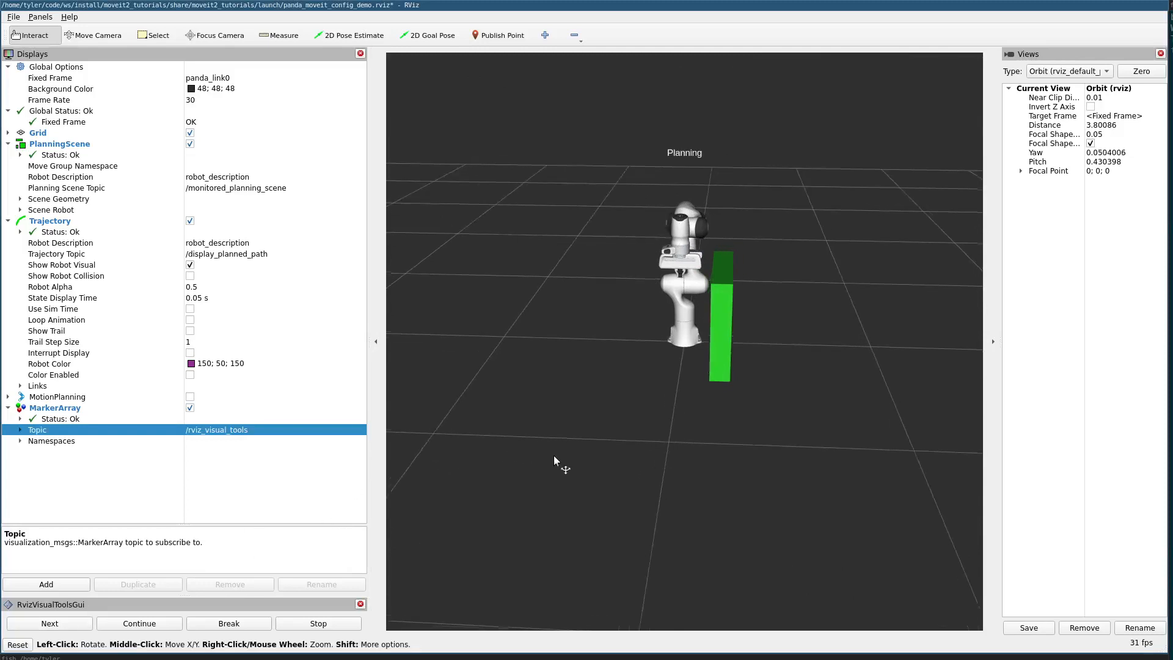
pyautogui.moveTo(558, 461); pyautogui.dragTo(607, 464)
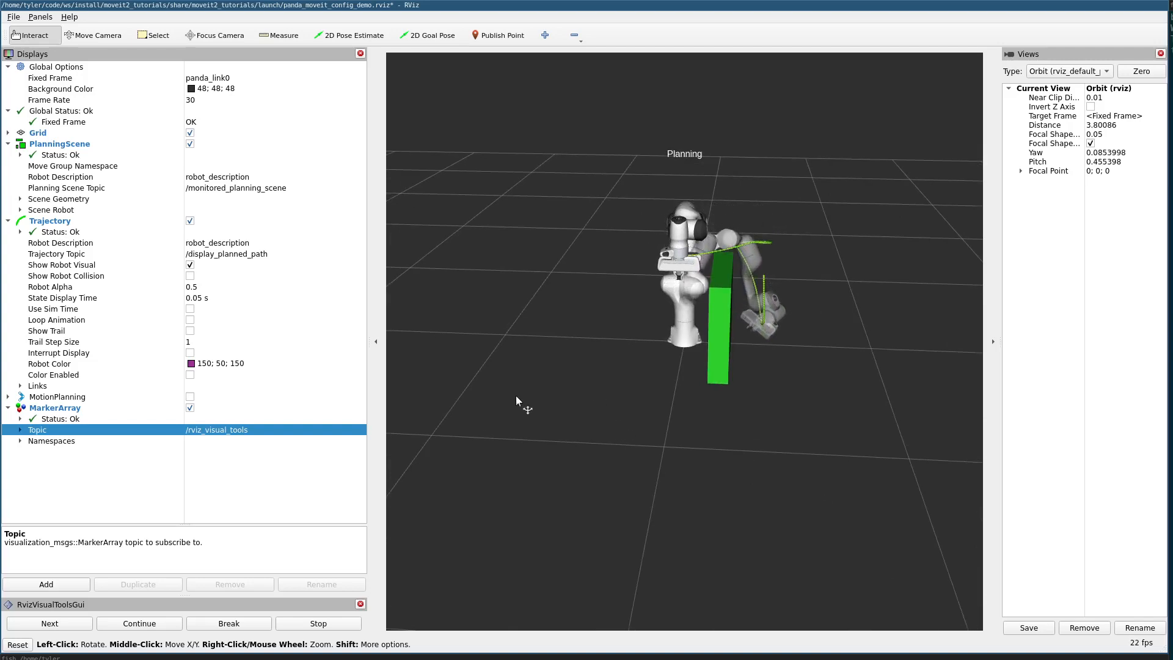
pyautogui.click(49, 623)
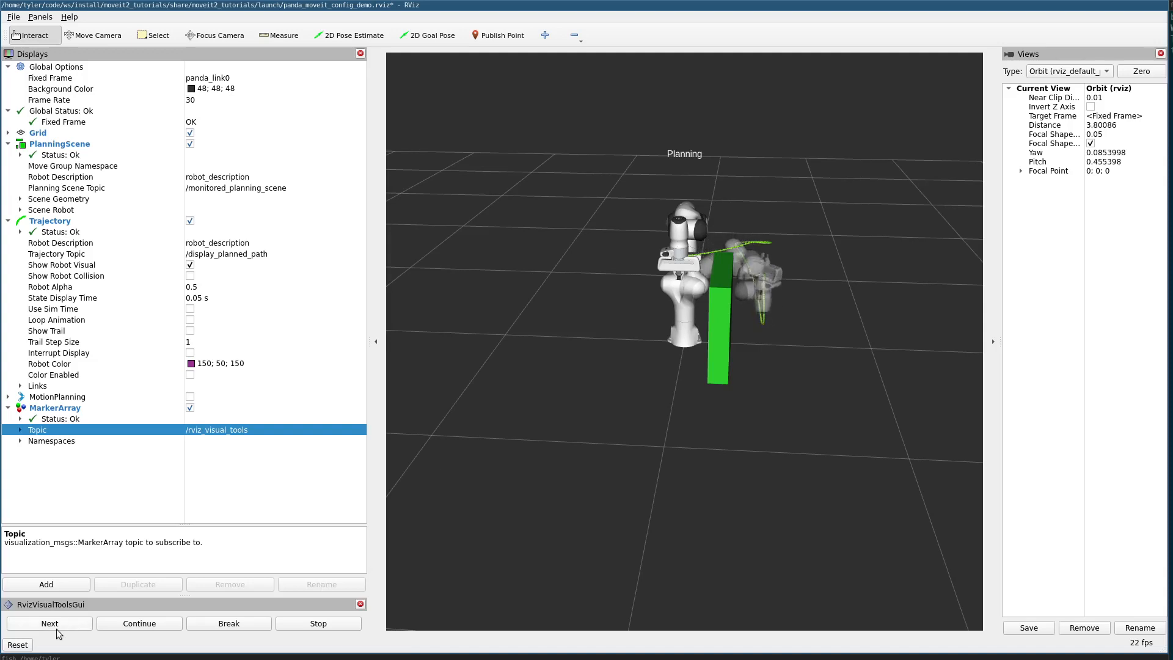
# - Execute the planned trajectory and watch the arm swing over and around the box
pyautogui.click(49, 624)
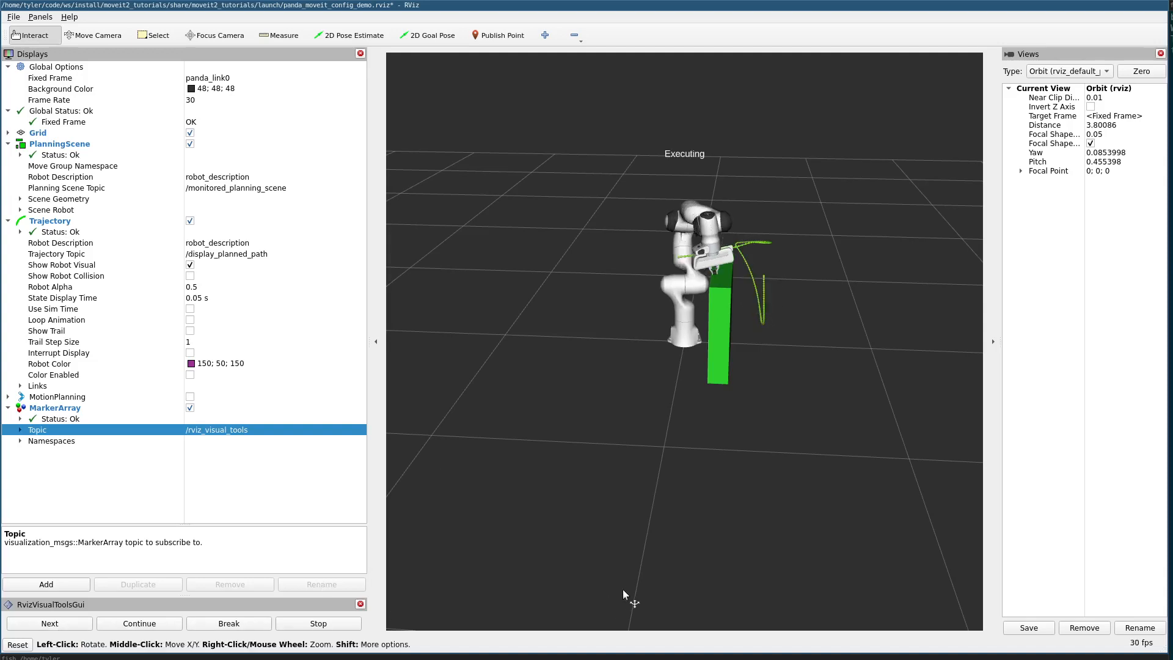
pyautogui.moveTo(624, 596); pyautogui.dragTo(479, 592)
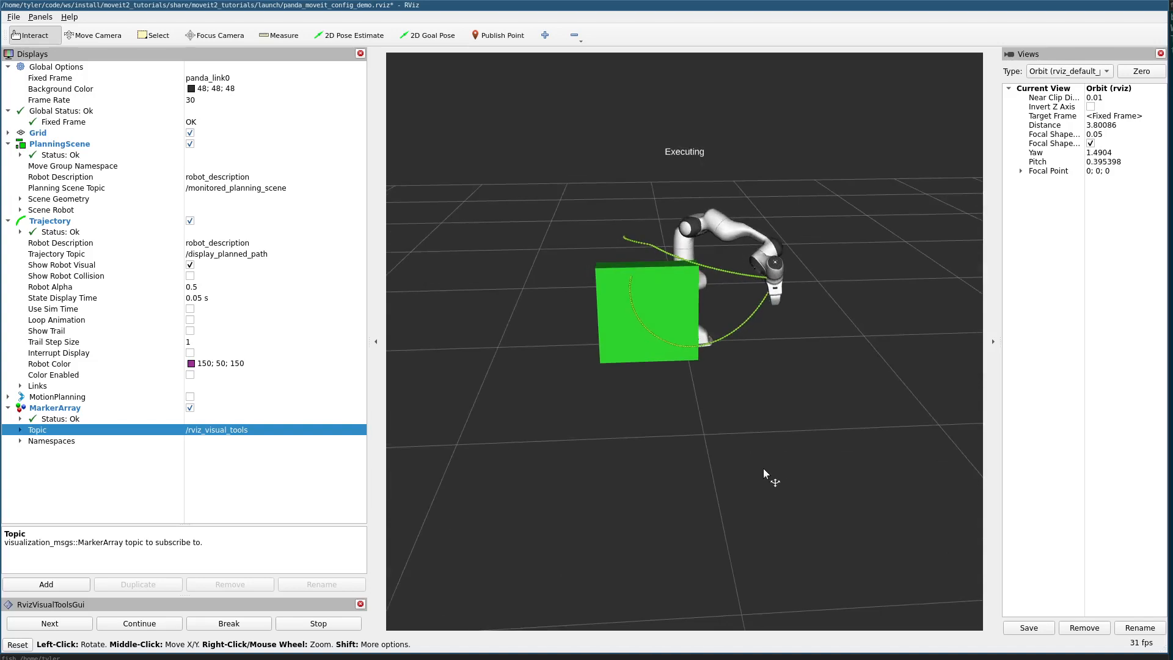
pyautogui.moveTo(775, 474); pyautogui.dragTo(858, 458)
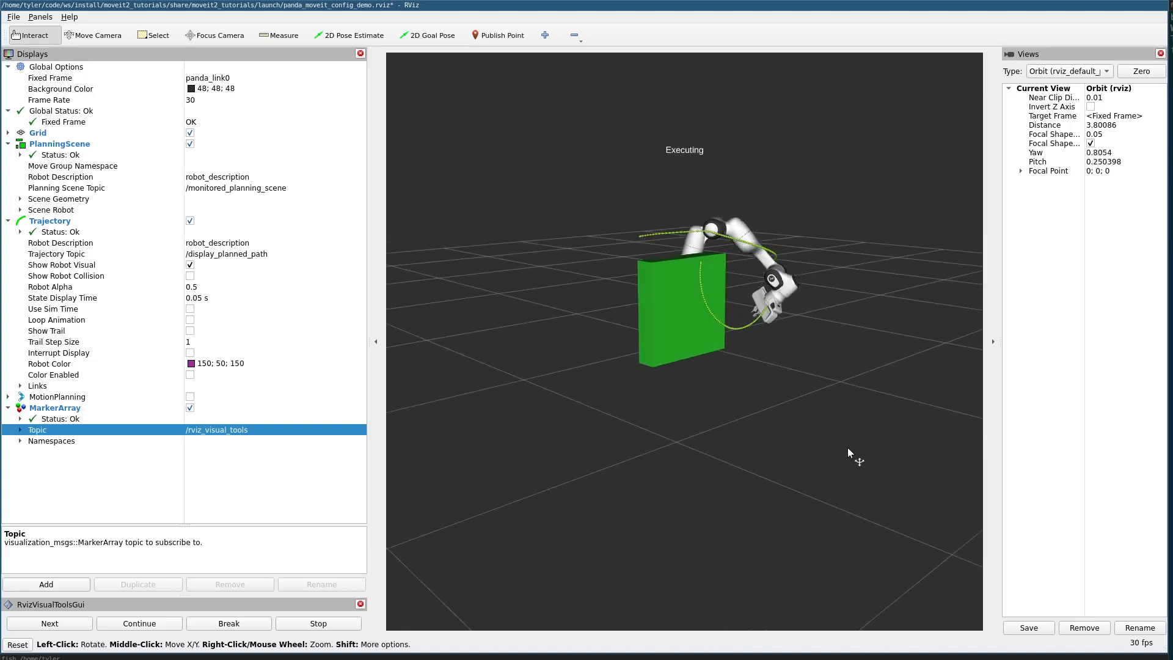
pyautogui.moveTo(850, 452); pyautogui.dragTo(648, 462)
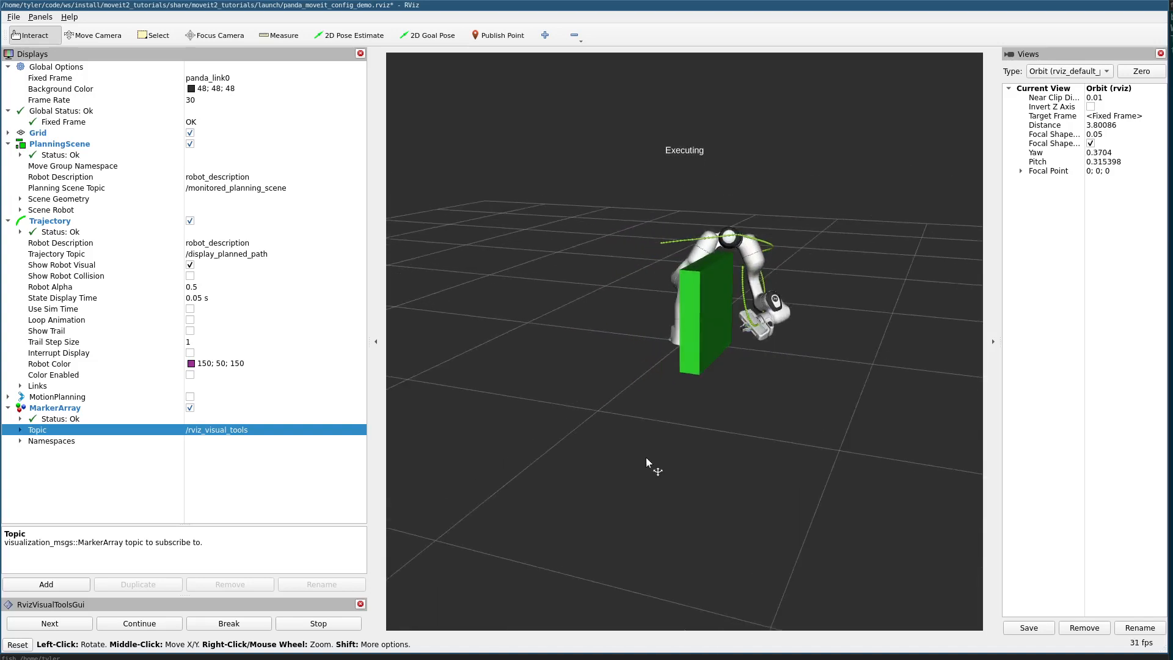
pyautogui.moveTo(648, 462); pyautogui.dragTo(595, 513)
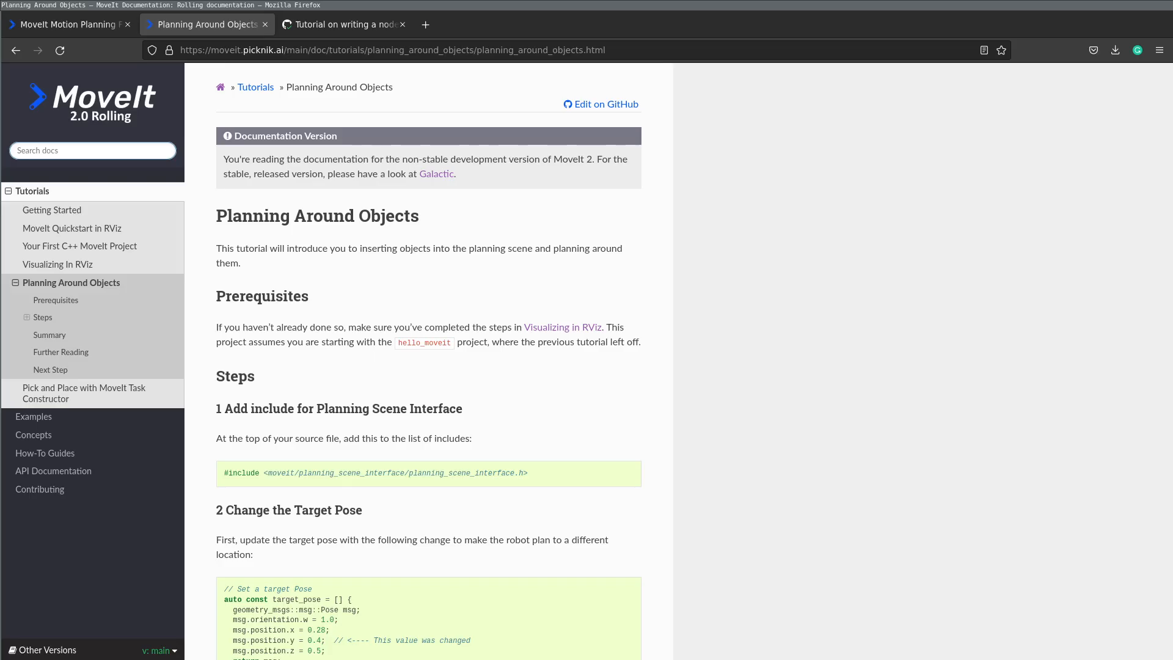
# - Scroll the Planning Around Objects page down to its Summary, Further Reading and Next Step sections
pyautogui.scroll(-3)
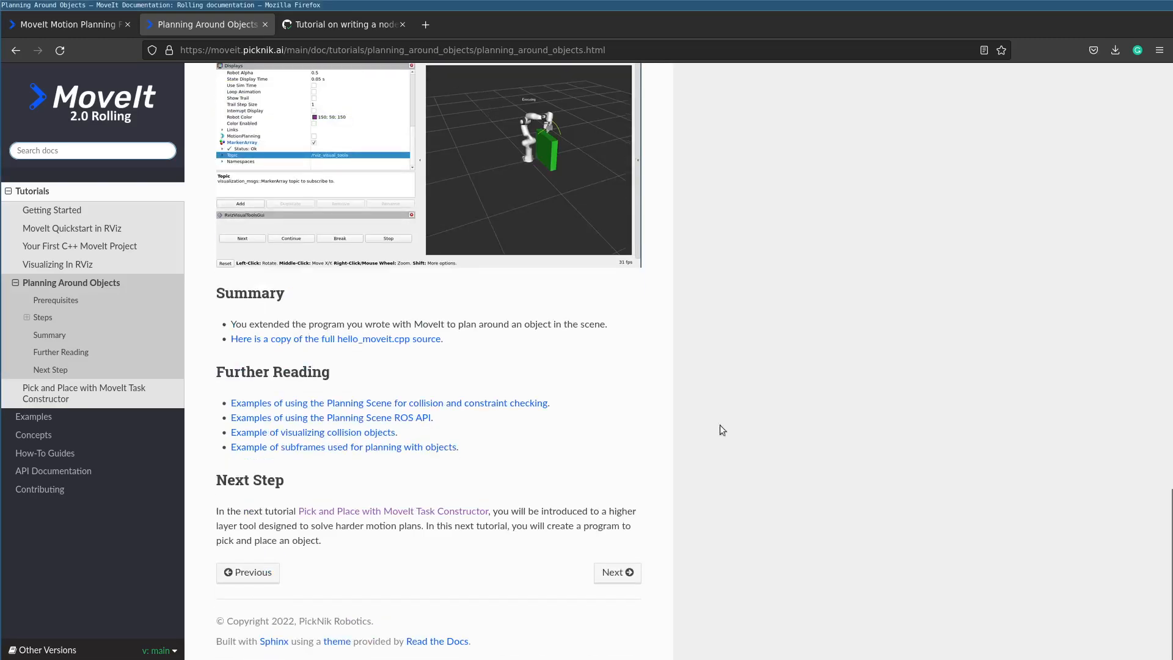
pyautogui.moveTo(776, 428)
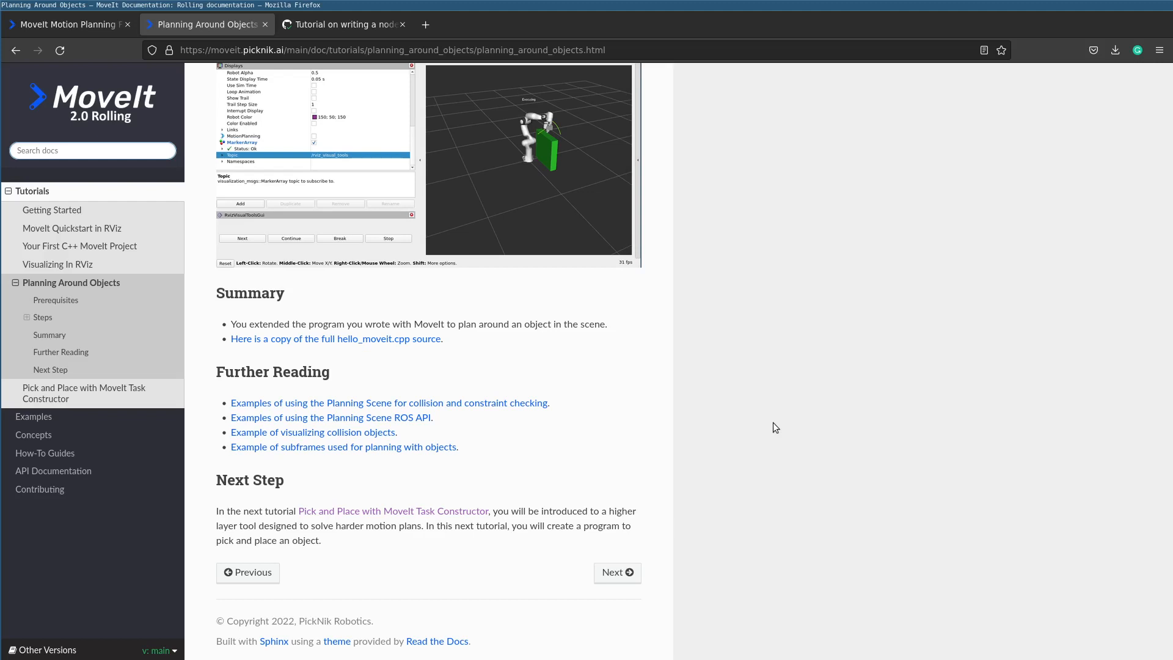
pyautogui.moveTo(462, 506)
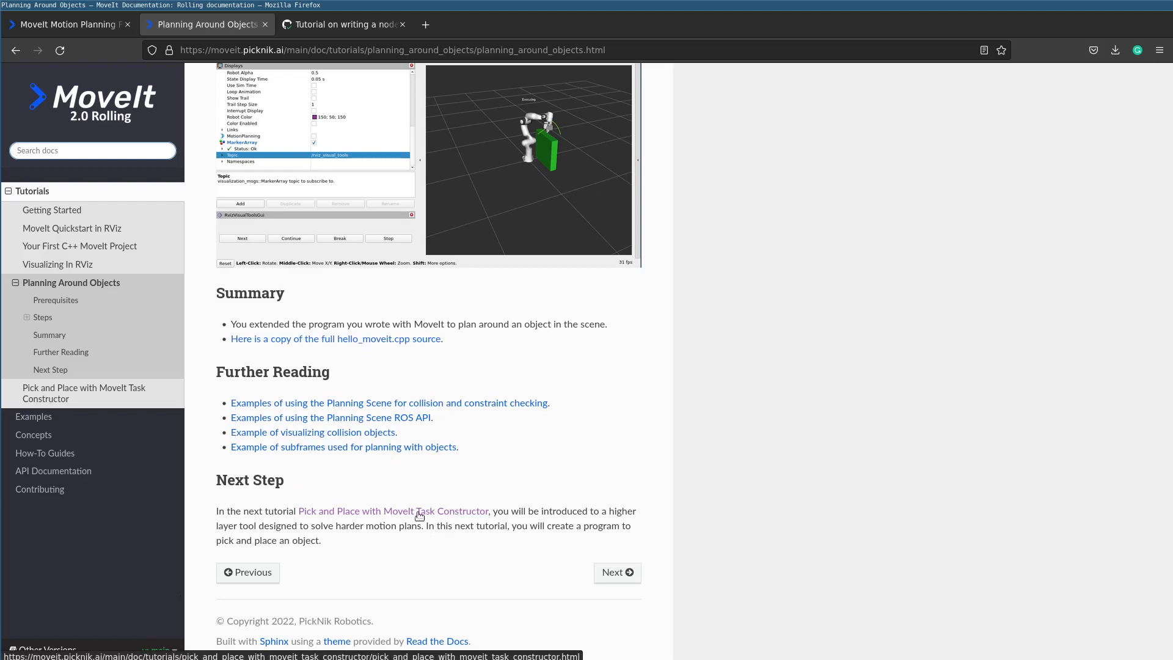
# - Follow the Next Step link to the Pick and Place with MoveIt Task Constructor tutorial and reach Getting Started
pyautogui.click(406, 511)
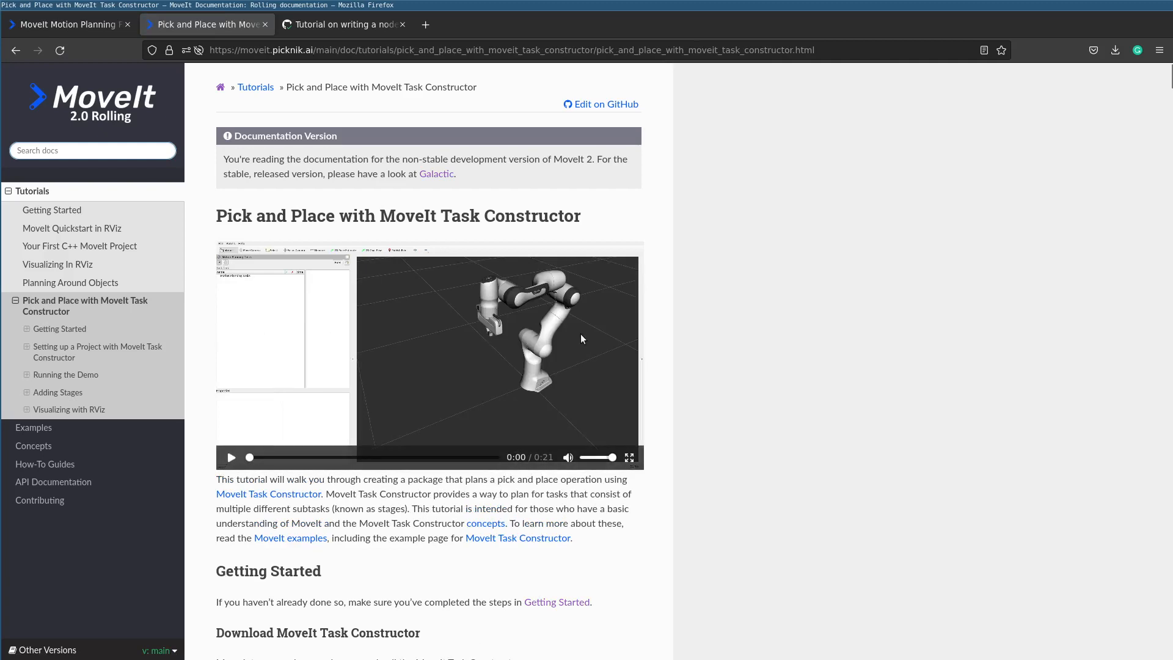
pyautogui.scroll(-3)
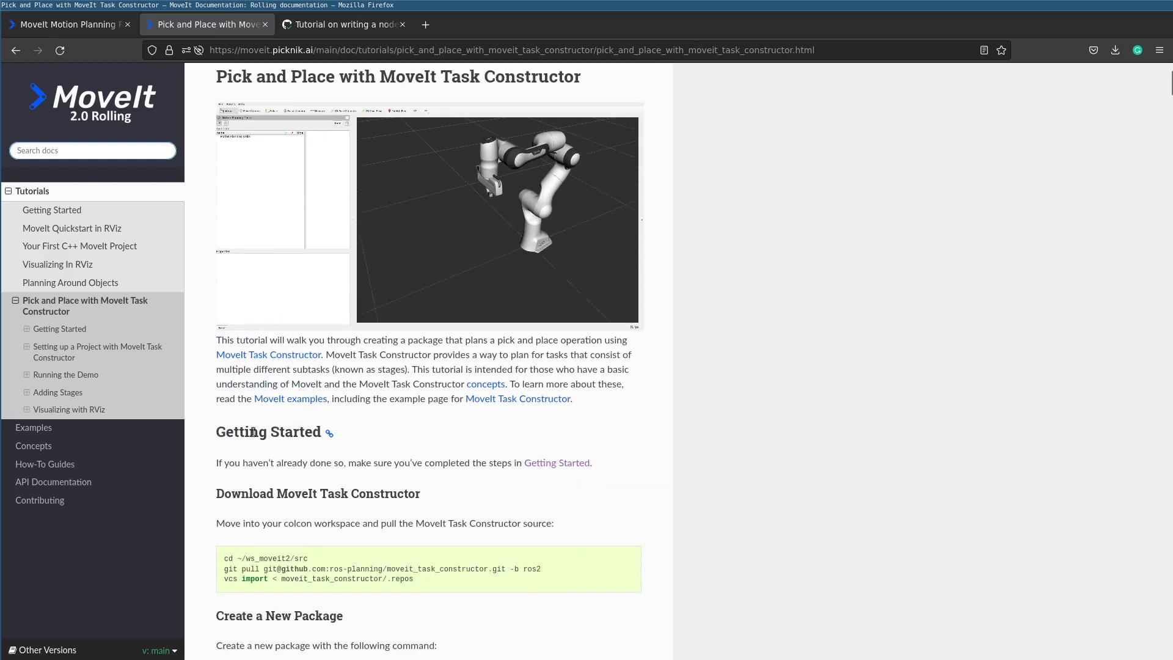
pyautogui.scroll(-3)
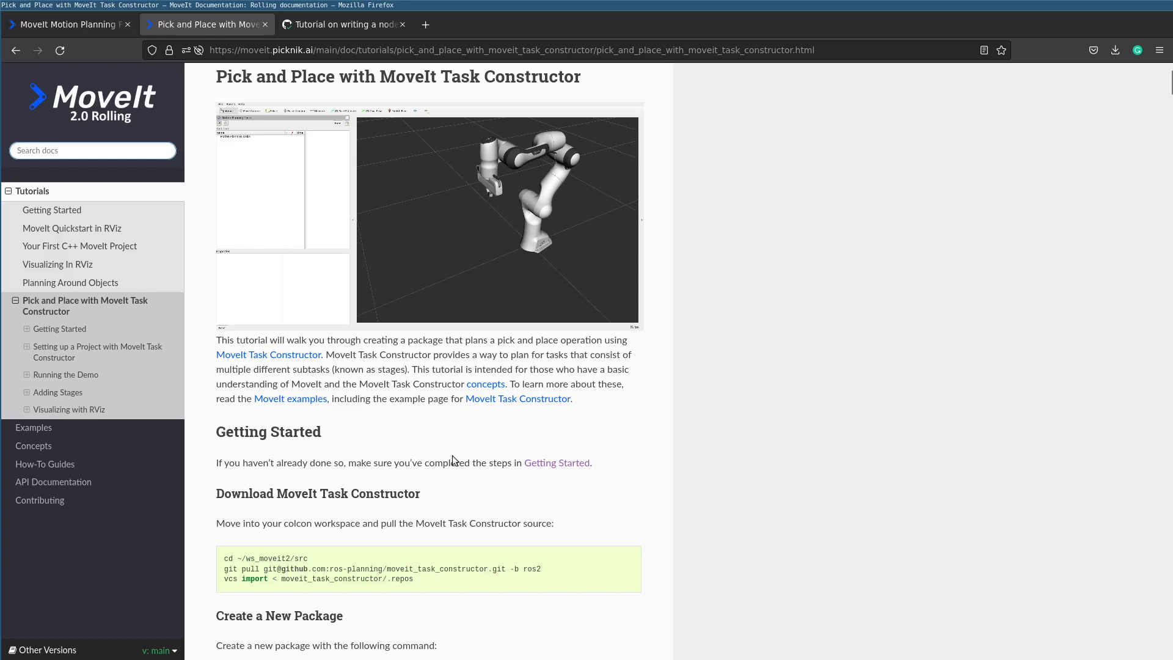
pyautogui.moveTo(494, 558)
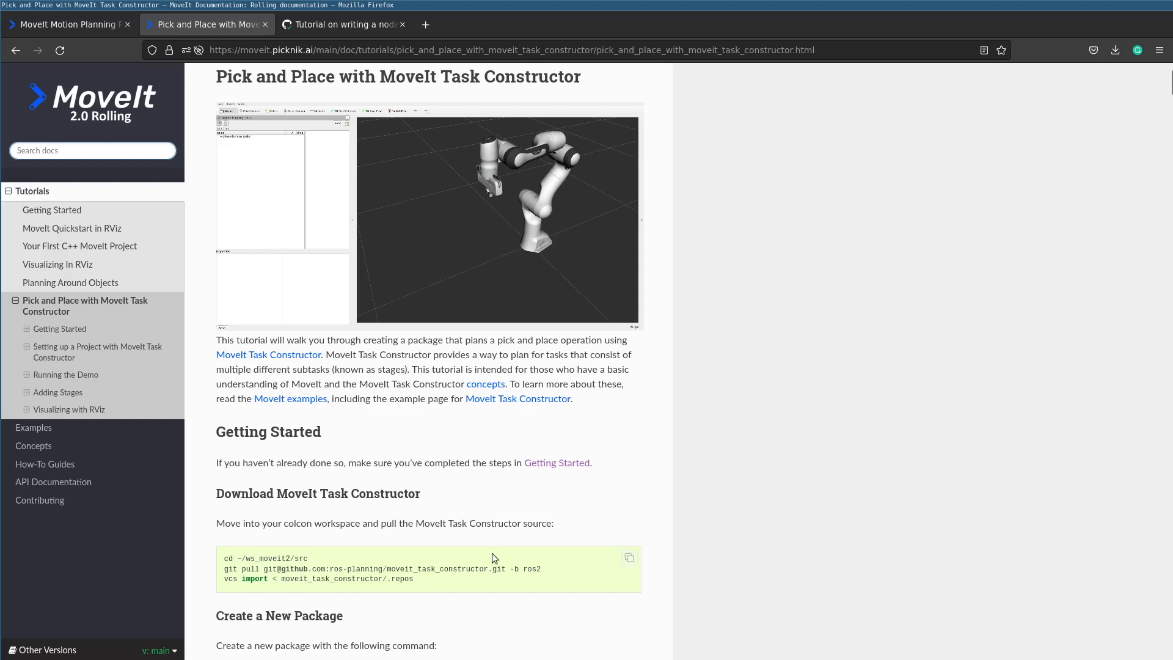